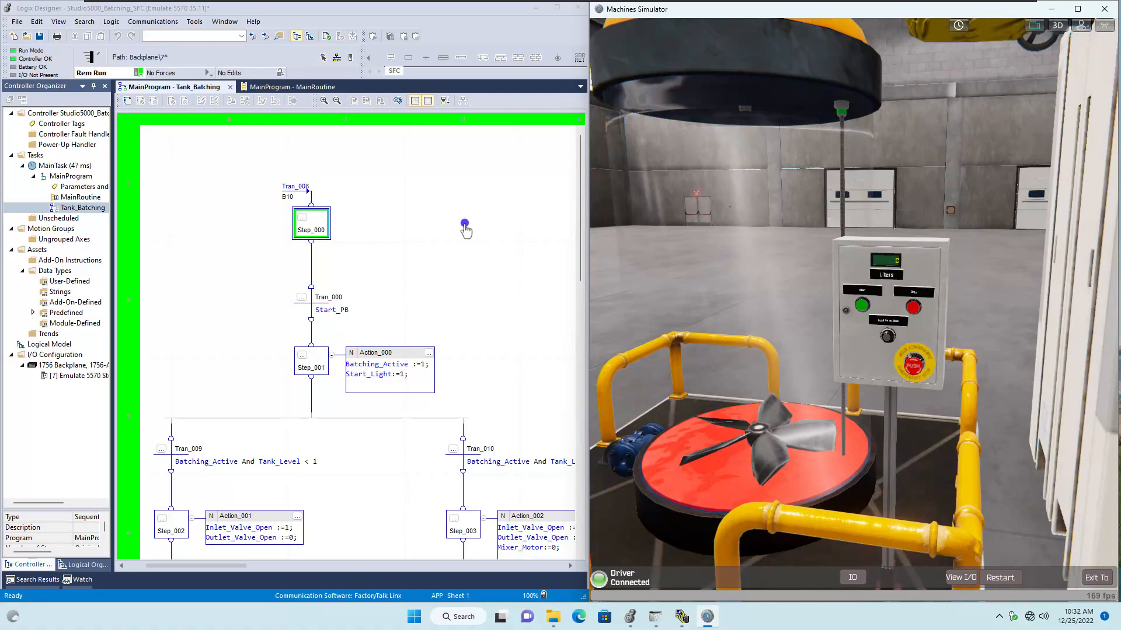
mouse_move(468, 235)
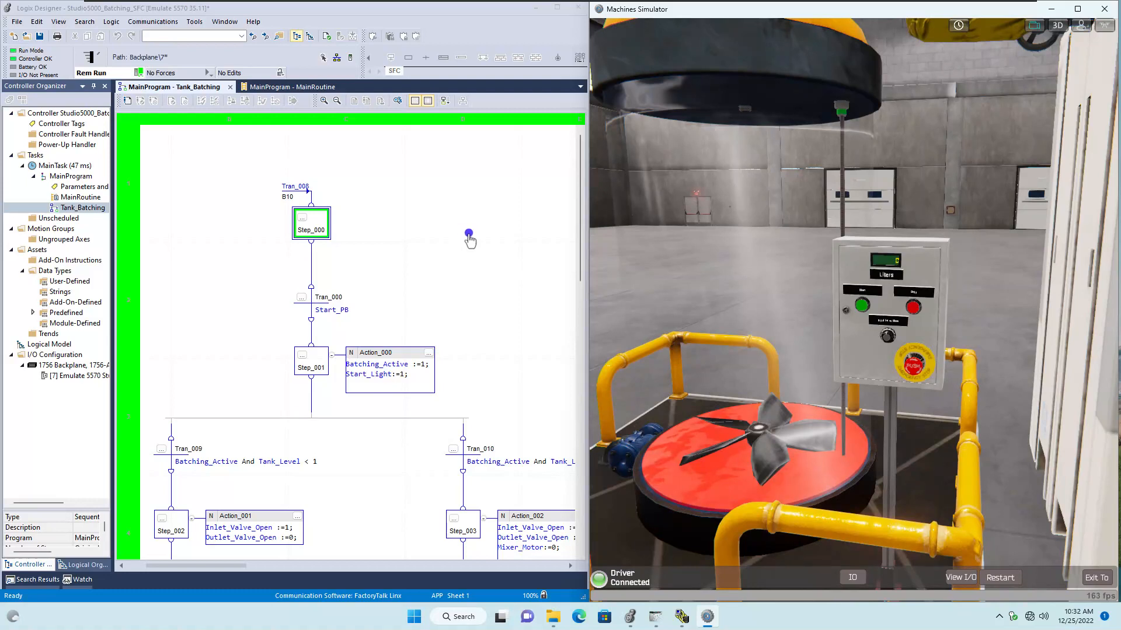
mouse_move(495, 238)
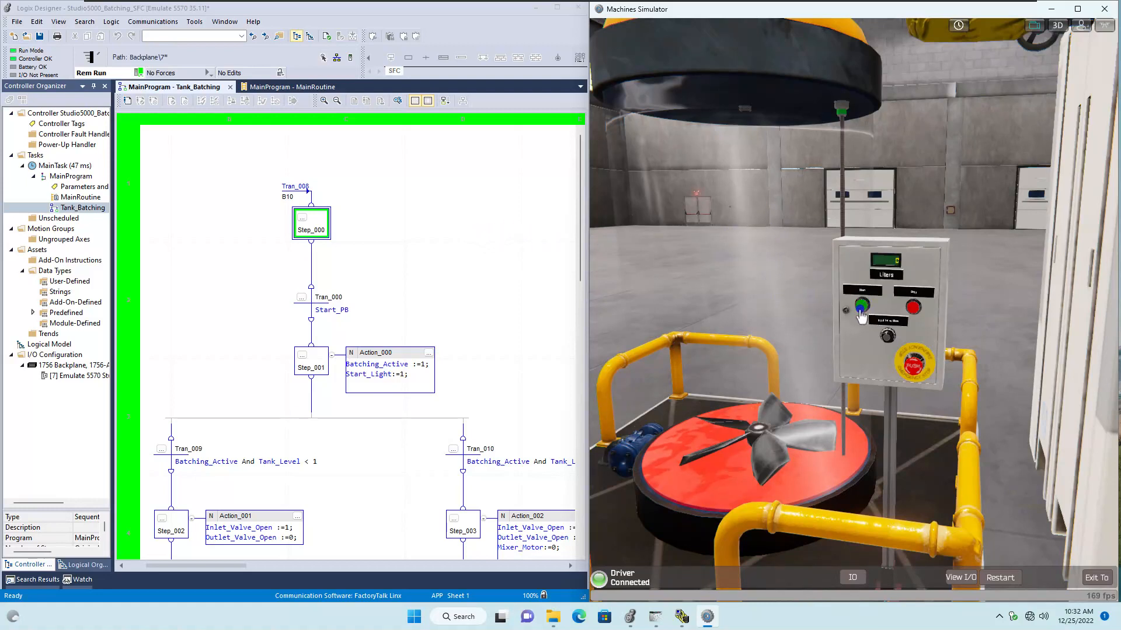
Start the tank batching sequence and follow the SFC back to Step_000.
click(861, 307)
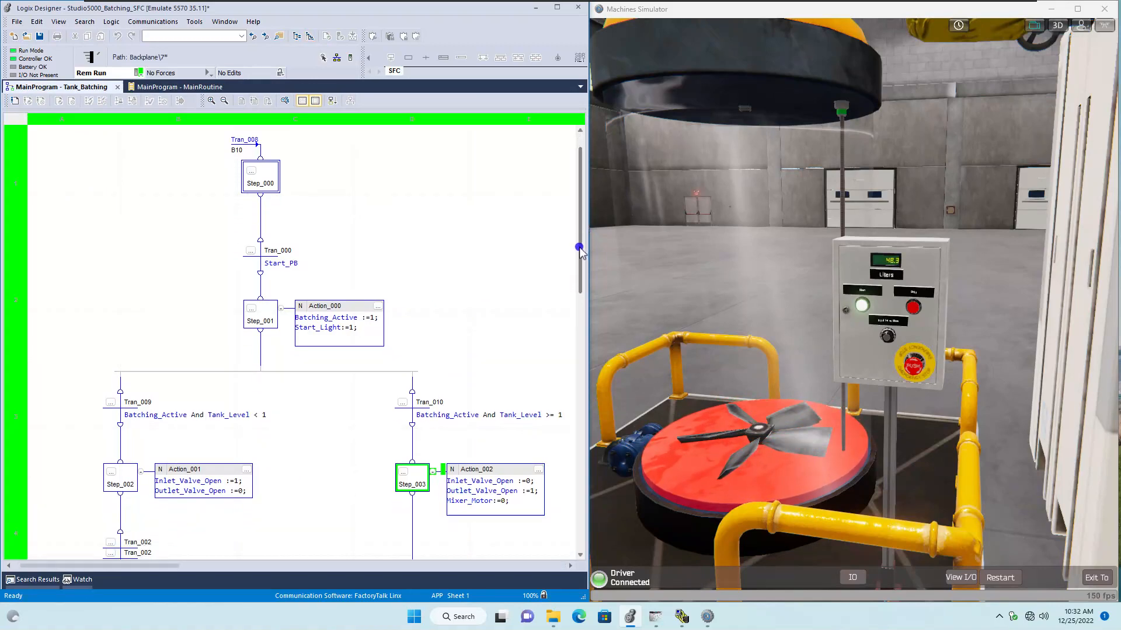
scroll(down, 3)
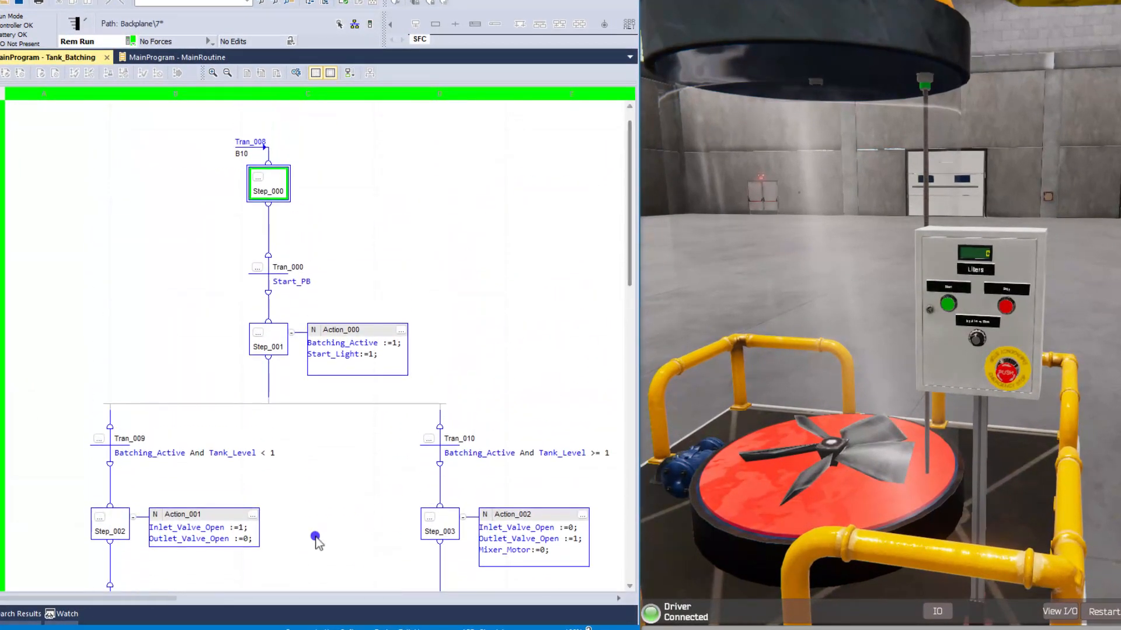
drag(314, 539, 181, 598)
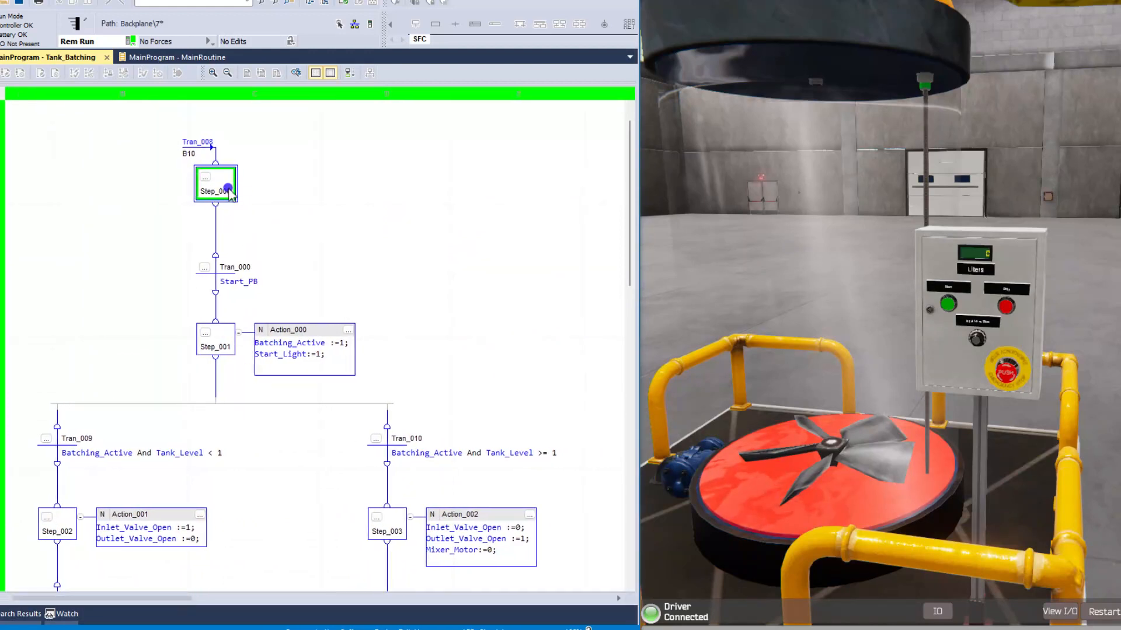
mouse_move(214, 184)
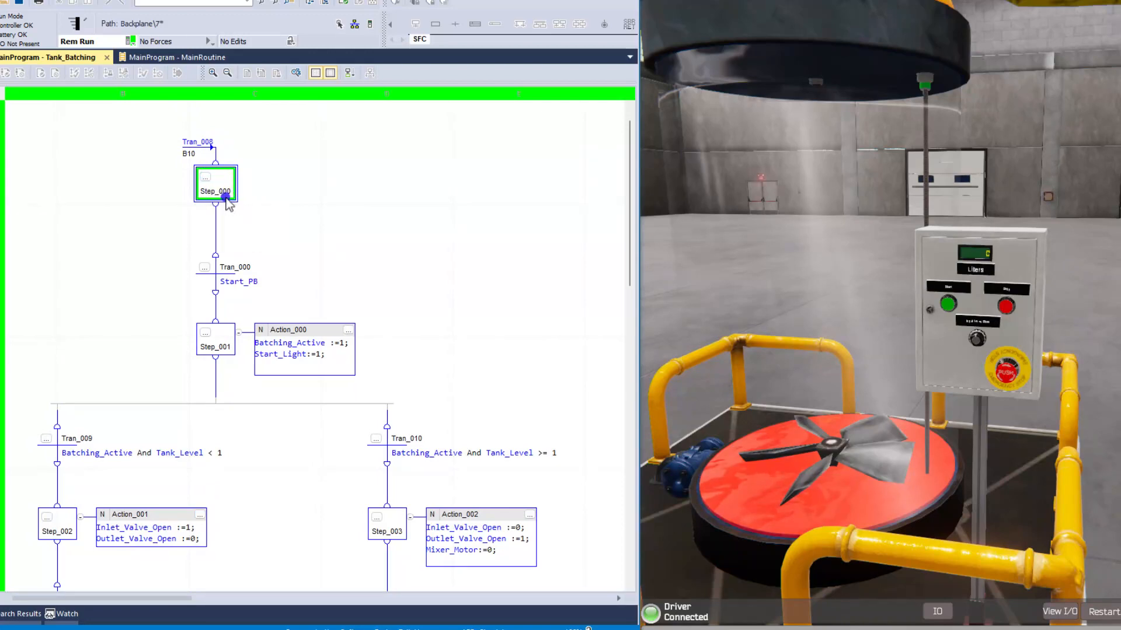
Open Step_000's Step Properties to confirm its Initial type and 2000 ms preset.
double_click(216, 184)
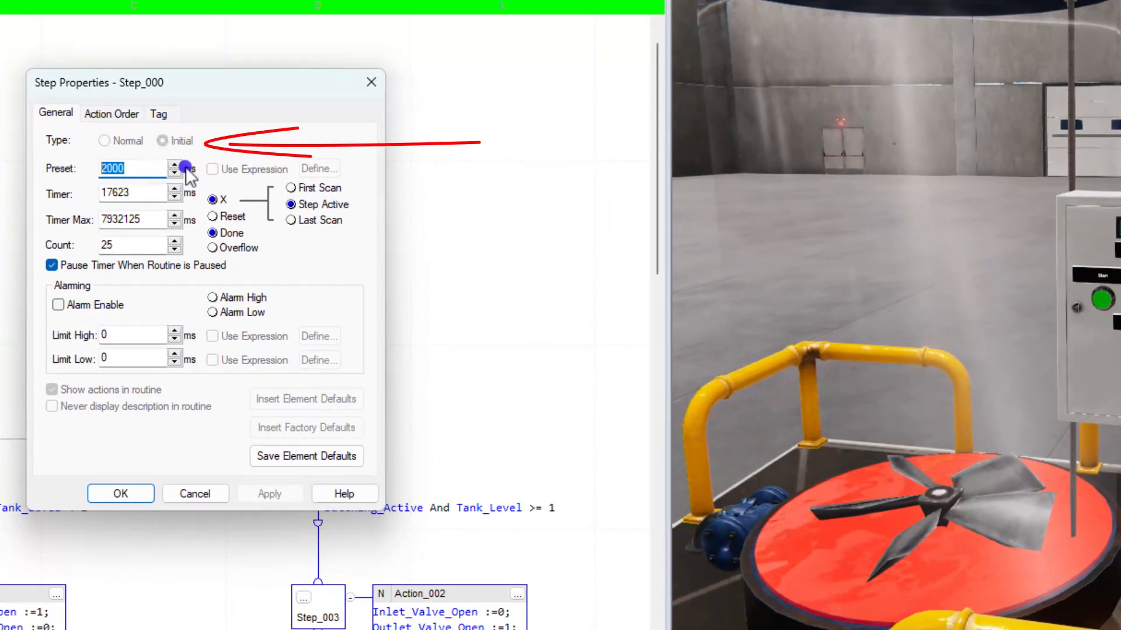
click(104, 141)
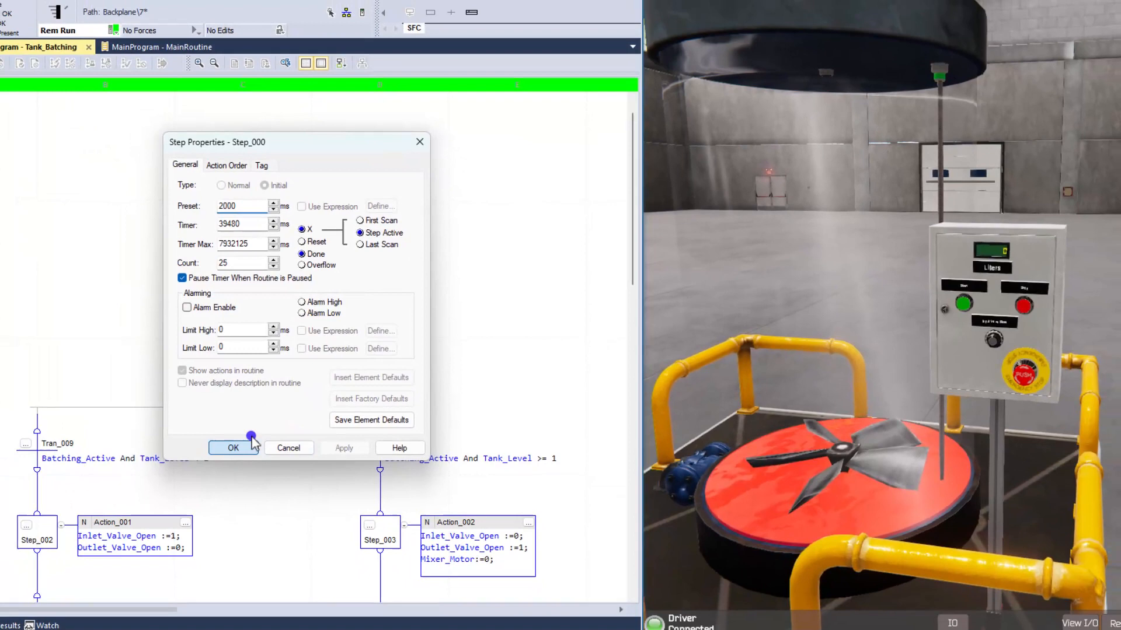
Close Step_000's properties and inspect the Start_PB transition and Batching_Active tag.
click(232, 447)
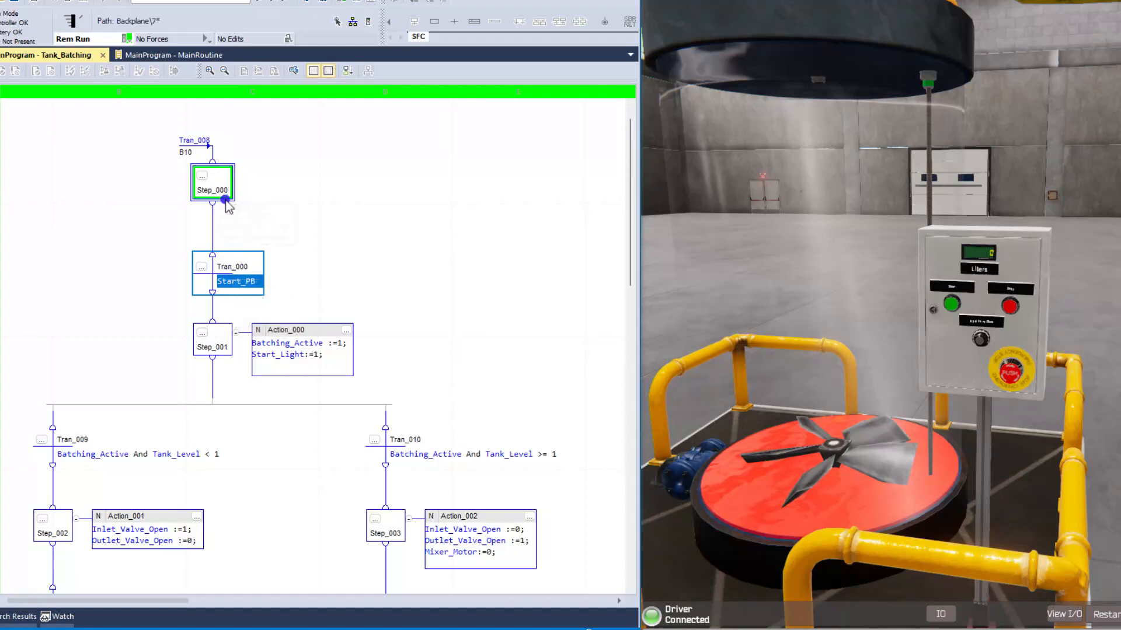
mouse_move(223, 172)
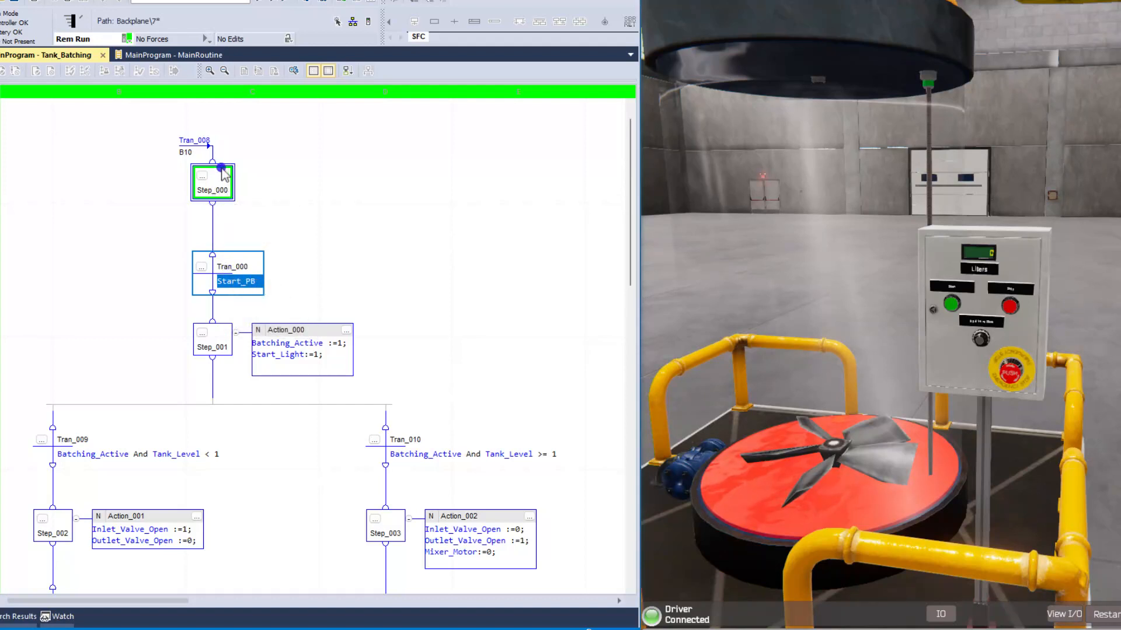
mouse_move(218, 250)
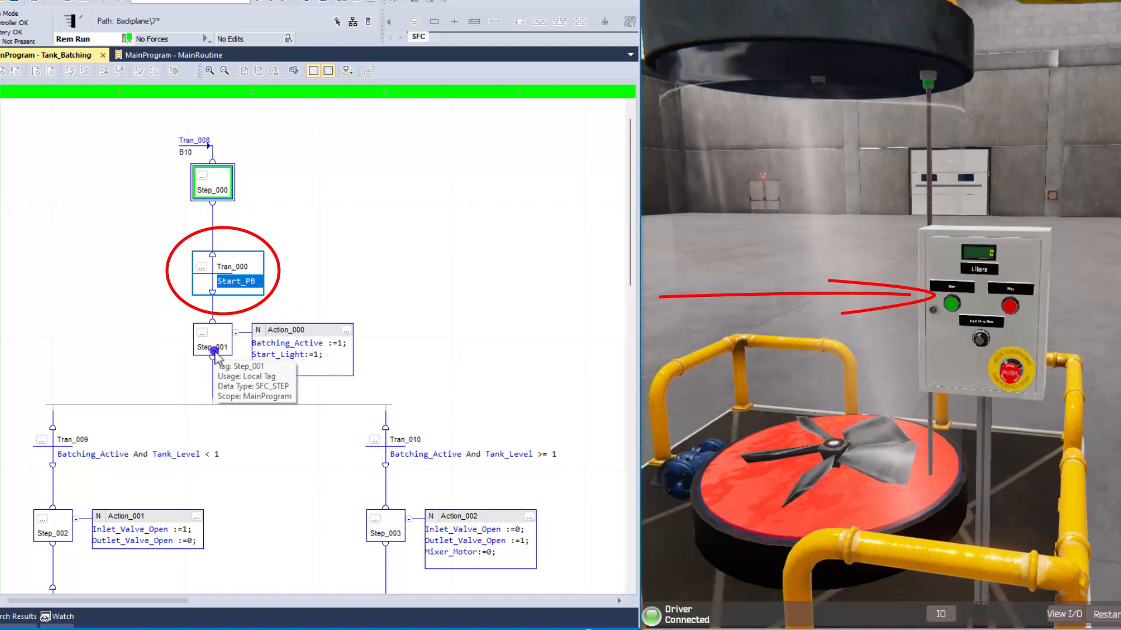
mouse_move(266, 343)
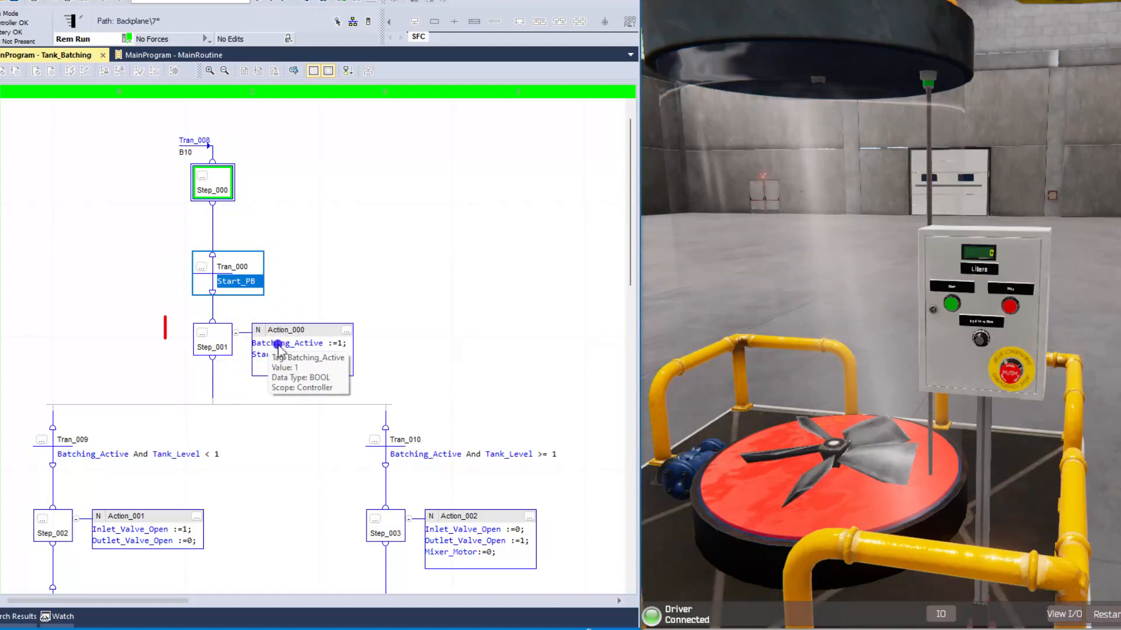
click(212, 347)
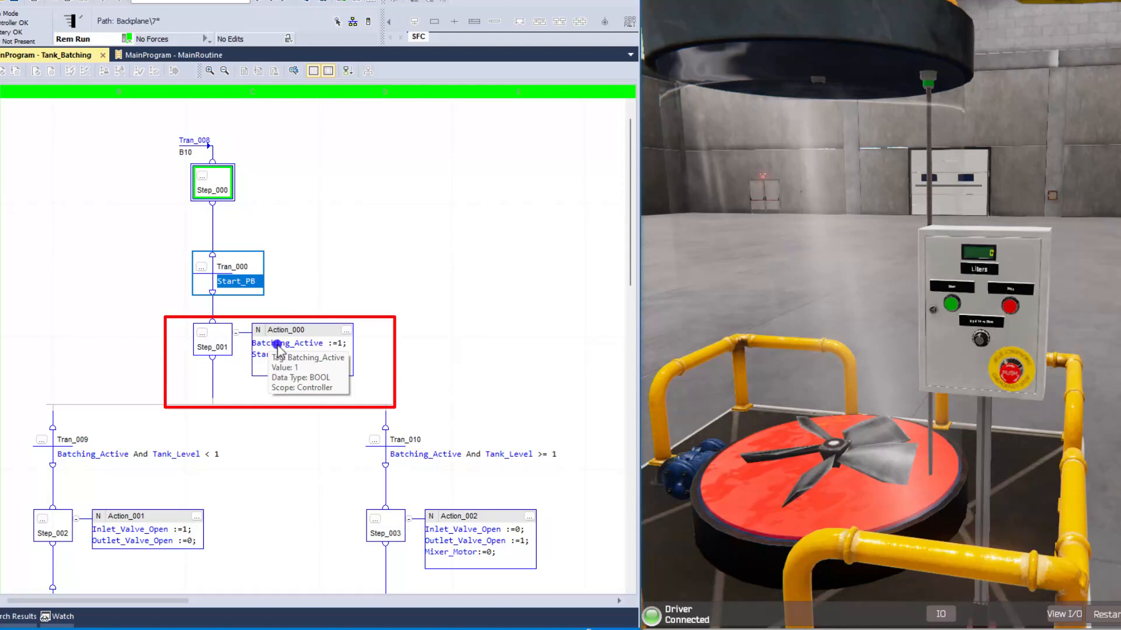
mouse_move(342, 345)
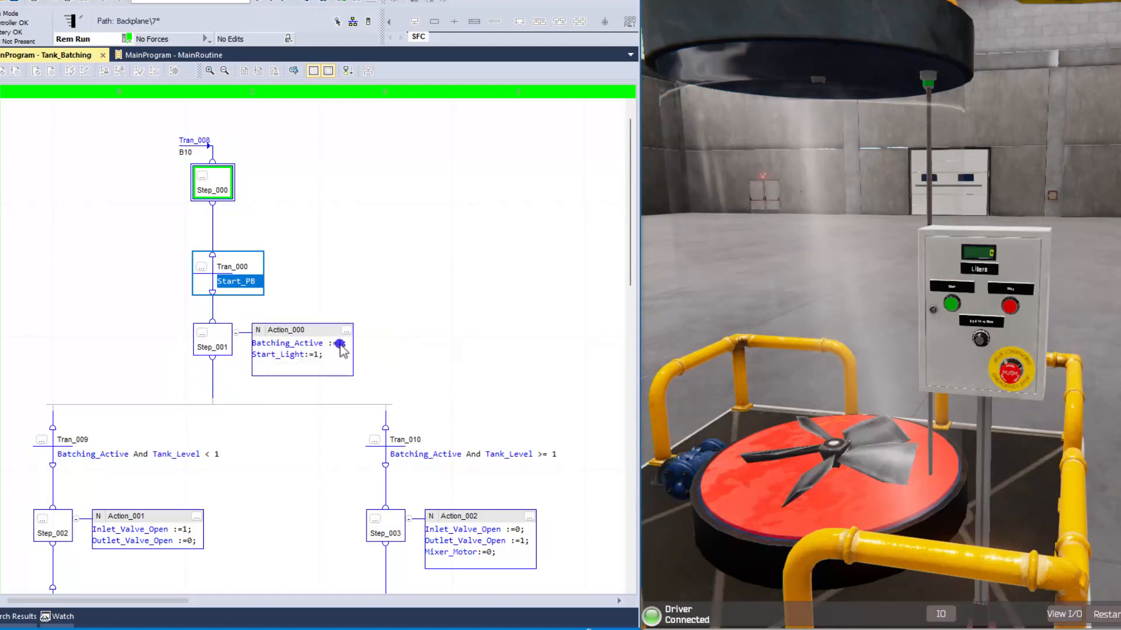
mouse_move(286, 355)
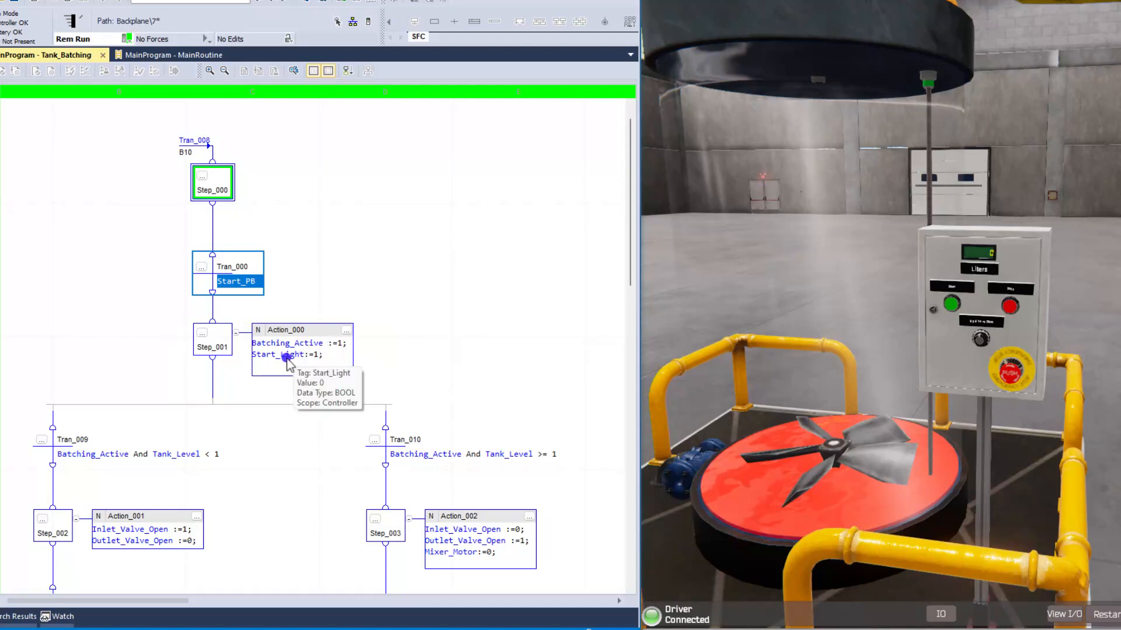
mouse_move(297, 343)
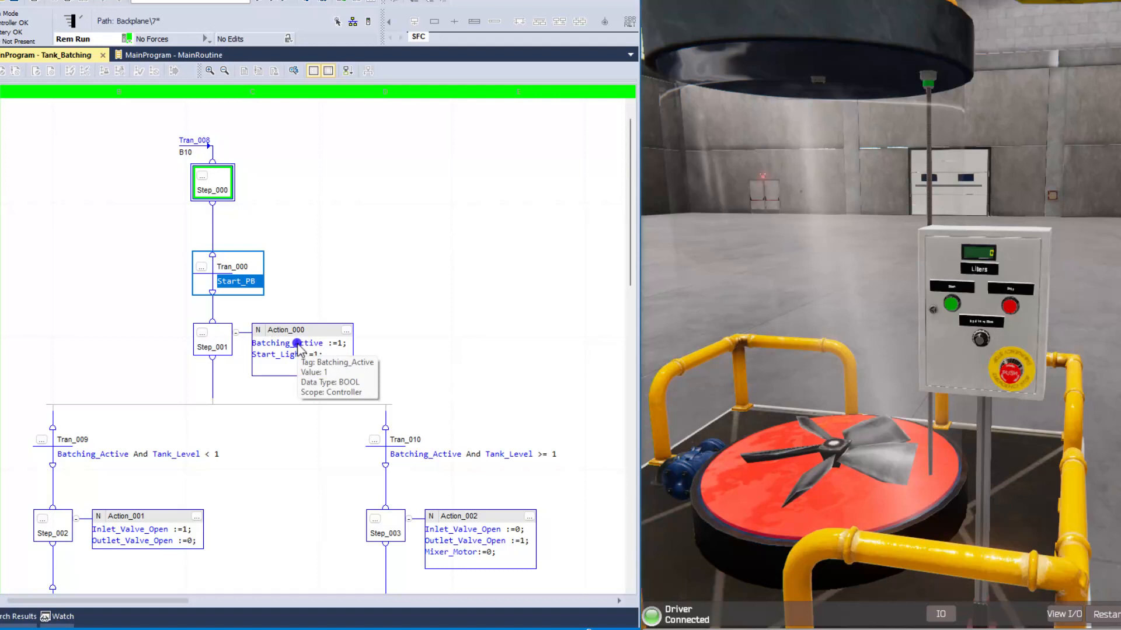
mouse_move(264, 356)
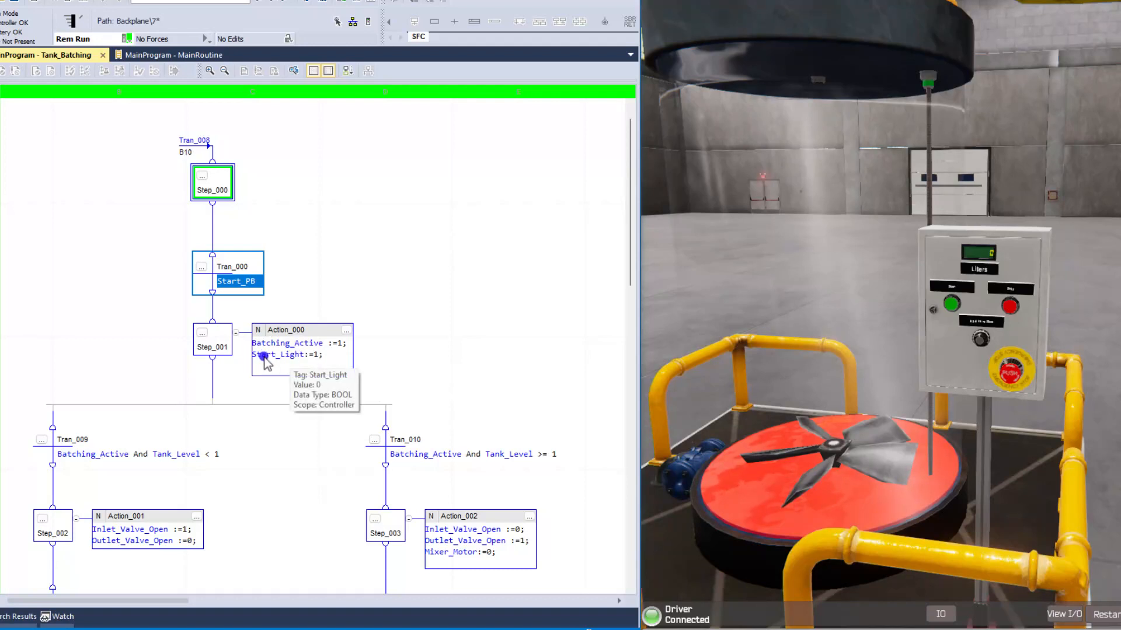
mouse_move(954, 307)
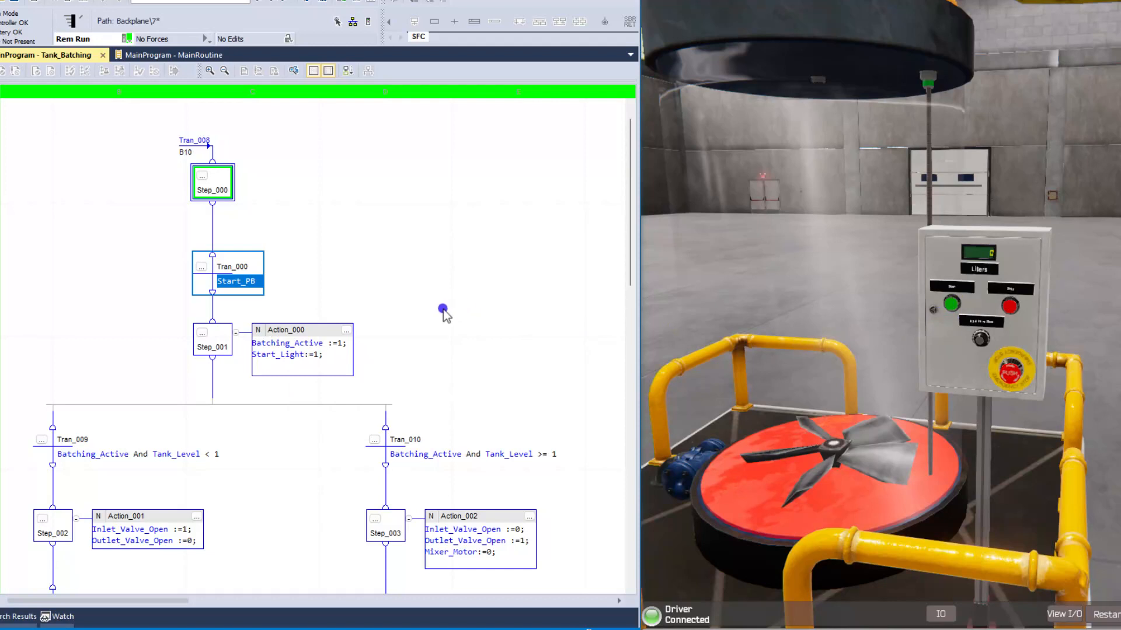
Select Tran_010 (Tank_Level >= 1) and expand Step_003 to show Action_002.
scroll(down, 3)
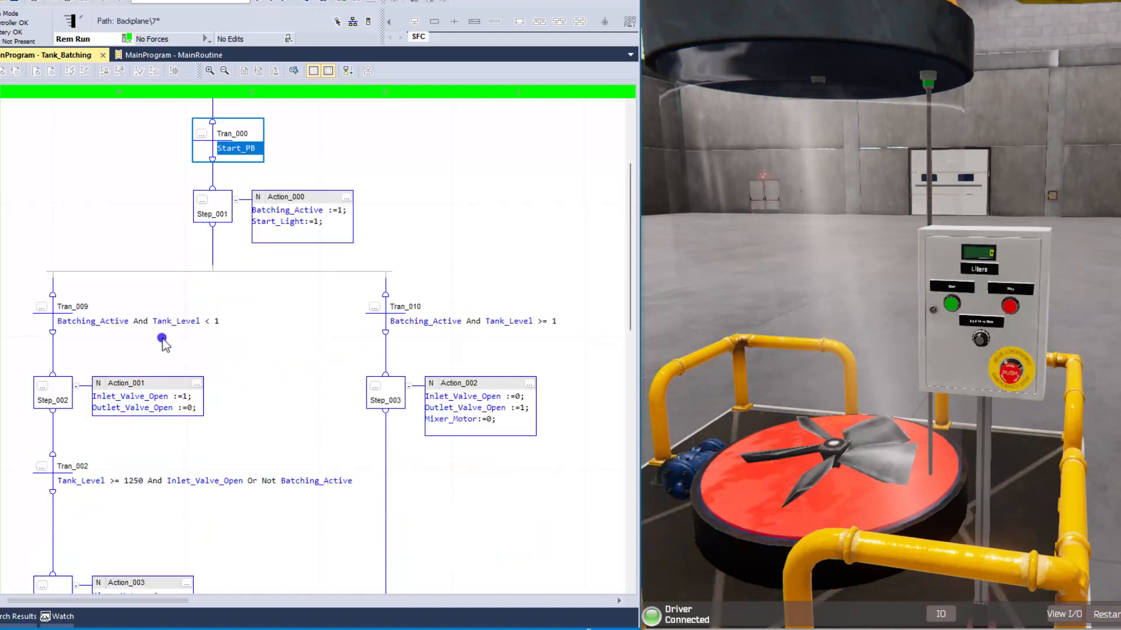
click(464, 321)
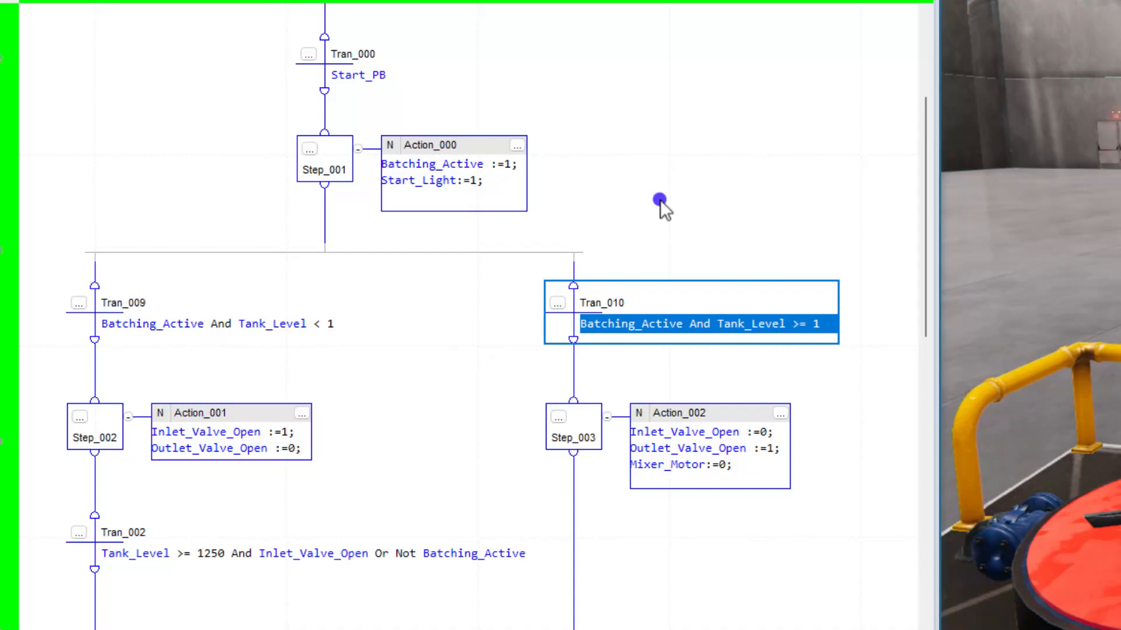
mouse_move(268, 340)
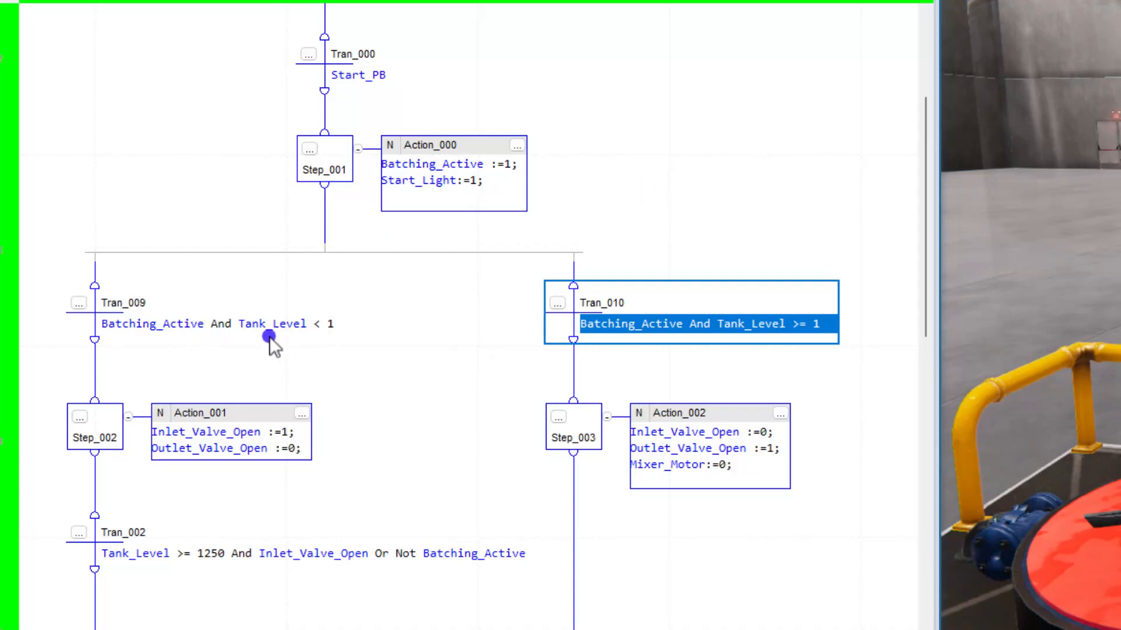
mouse_move(147, 342)
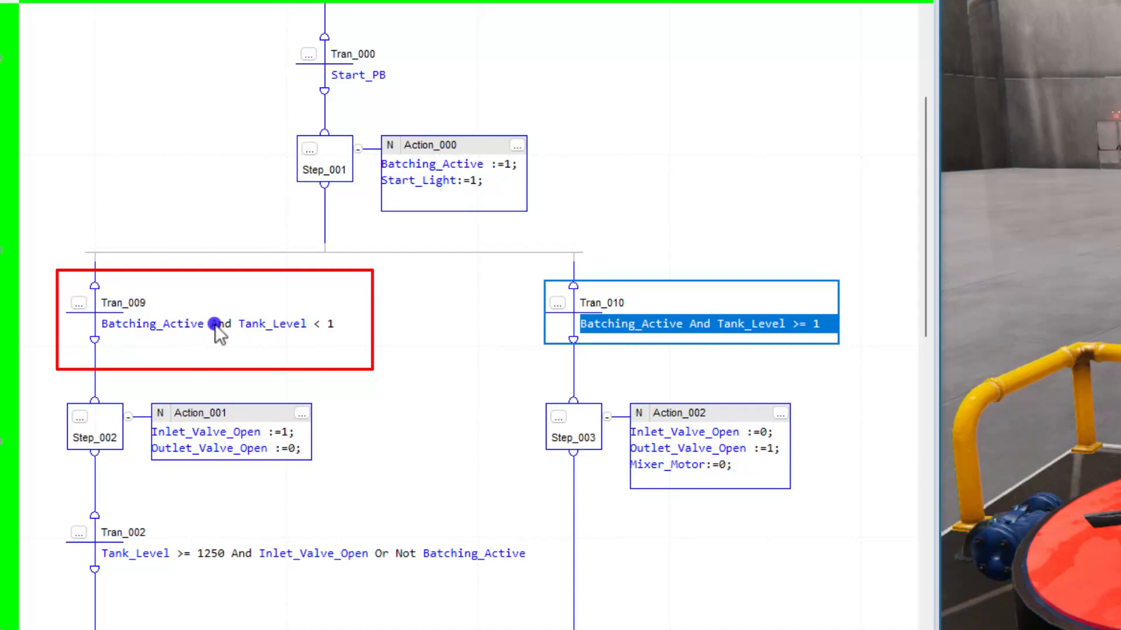
mouse_move(328, 324)
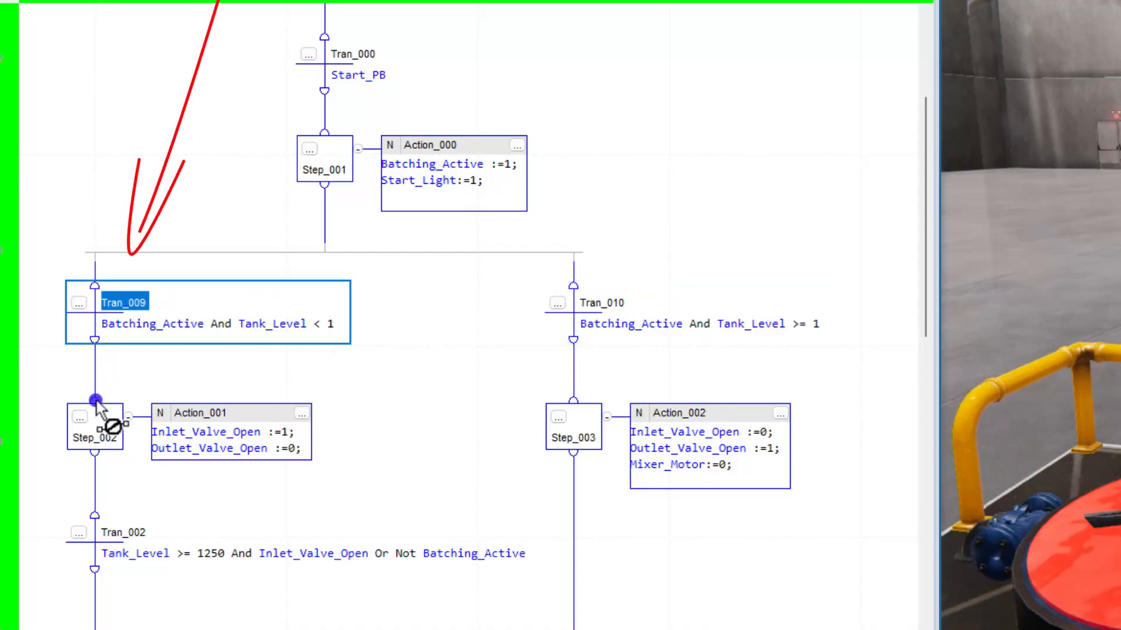
mouse_move(427, 413)
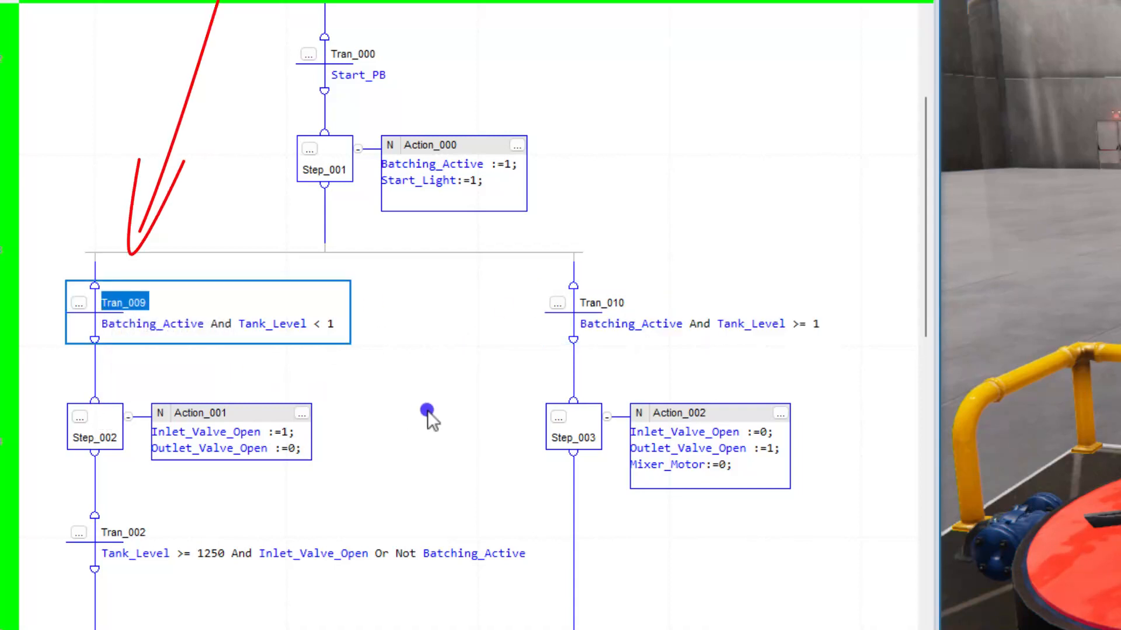
click(601, 302)
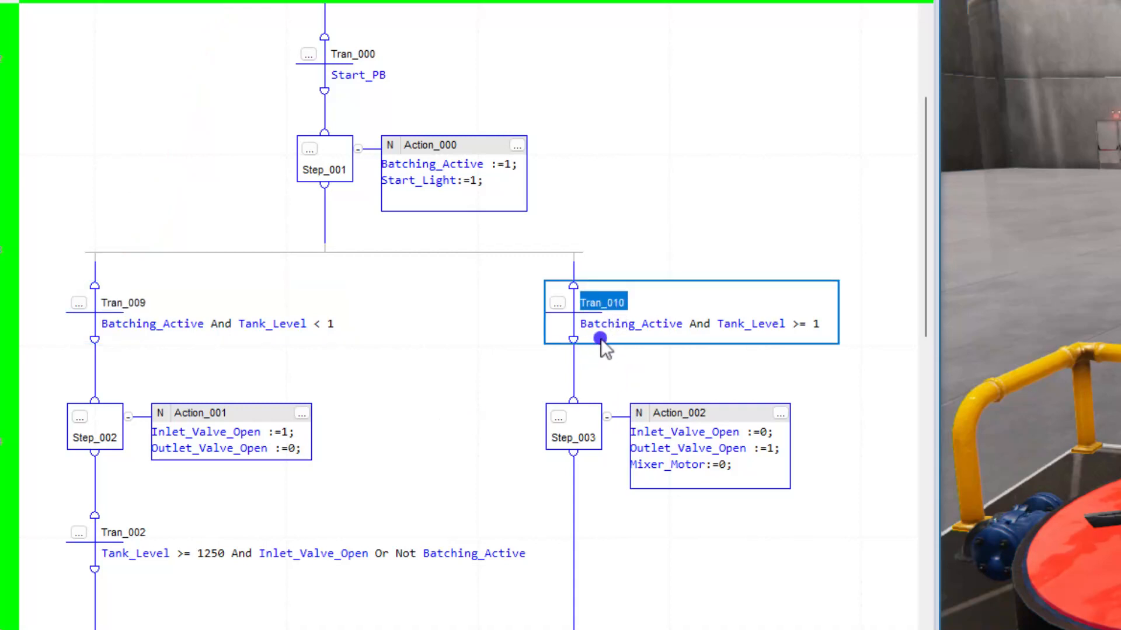
mouse_move(747, 323)
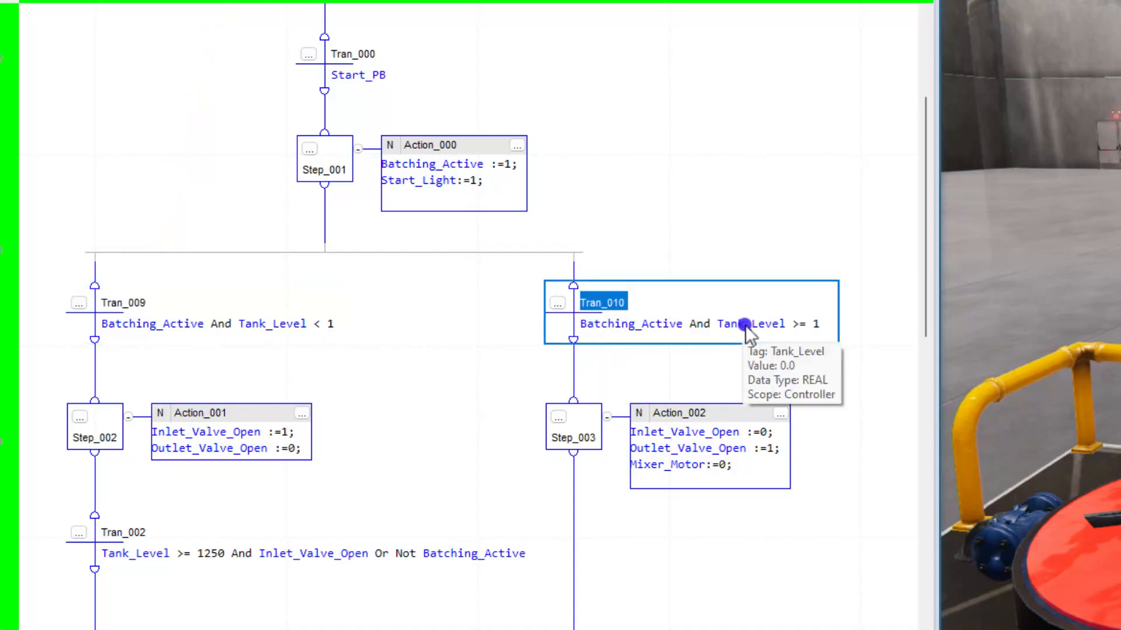
mouse_move(790, 332)
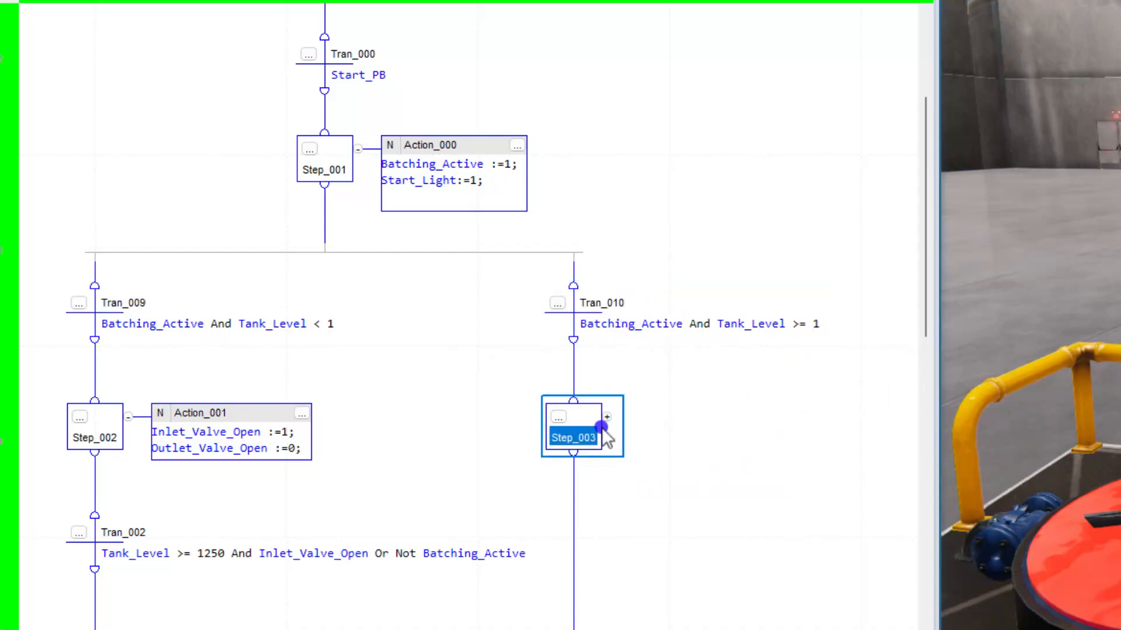
click(605, 417)
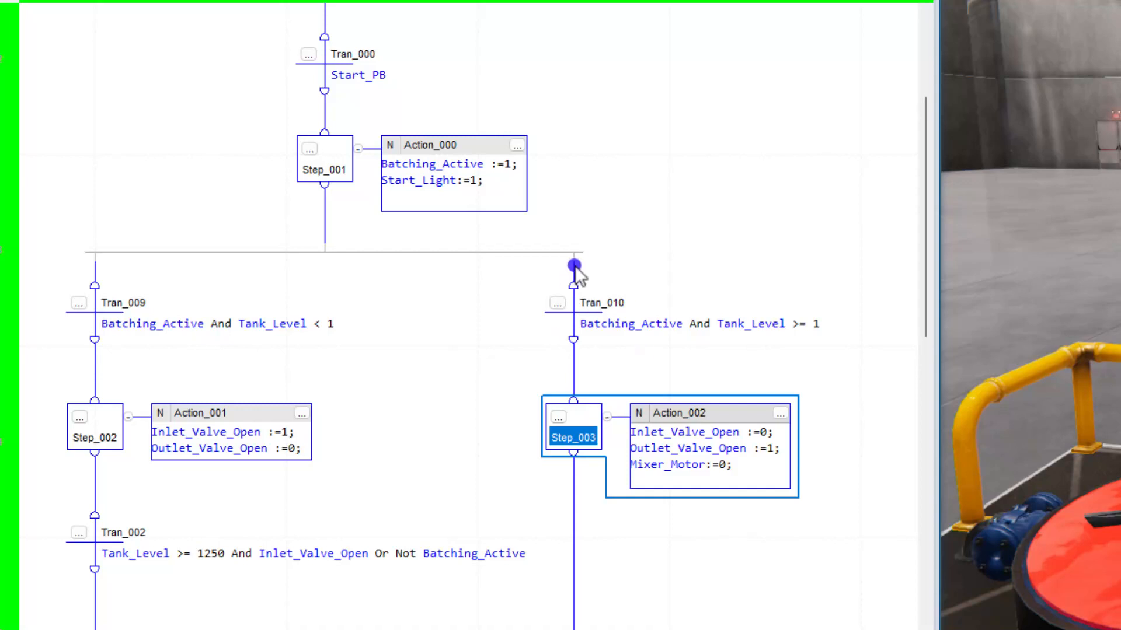
mouse_move(623, 515)
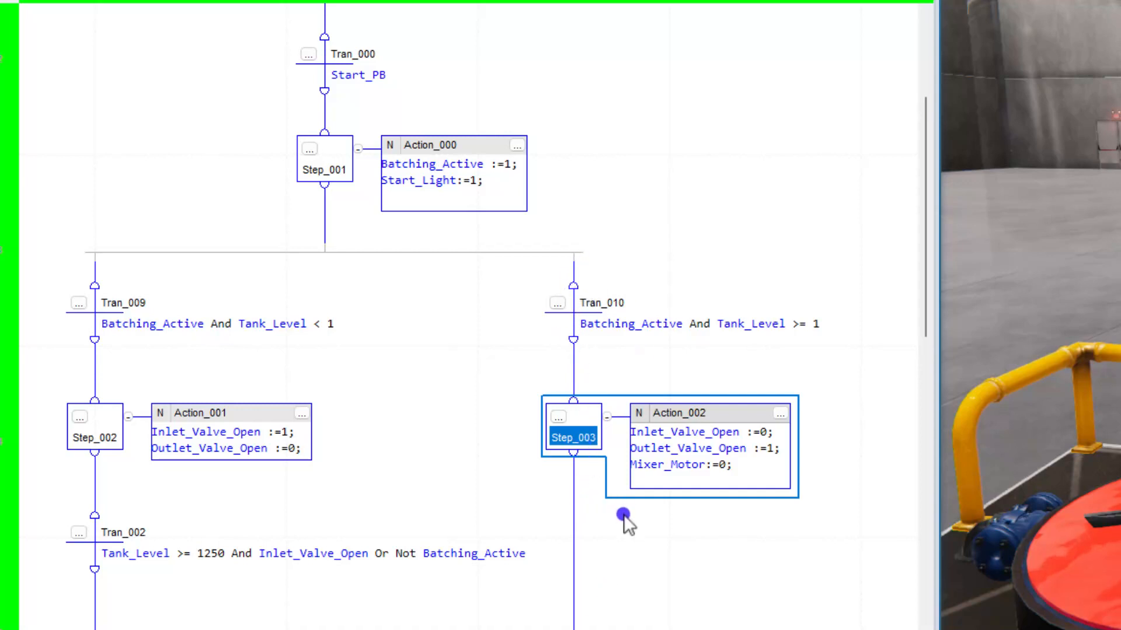
mouse_move(631, 520)
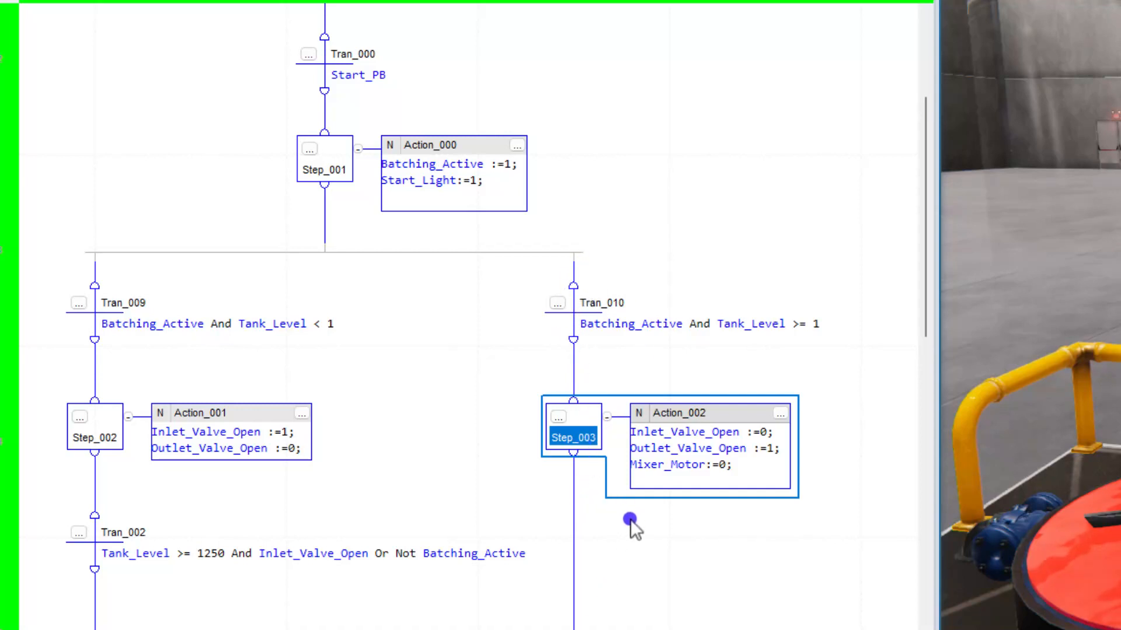
Scroll the chart to follow Step_002 as the tank fills.
scroll(down, 3)
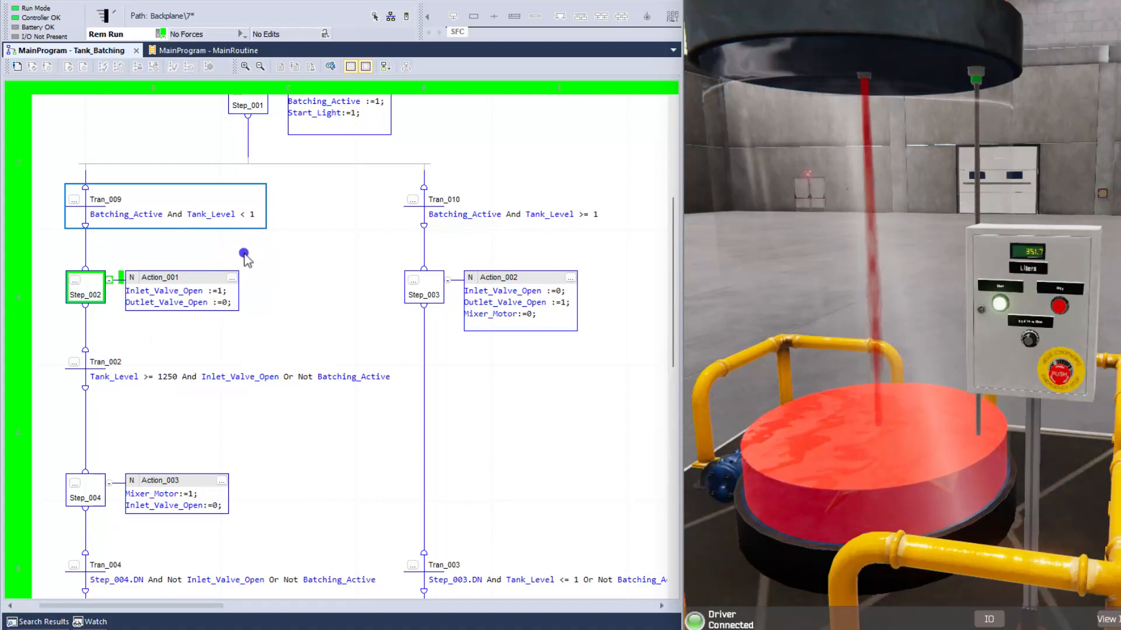
mouse_move(228, 293)
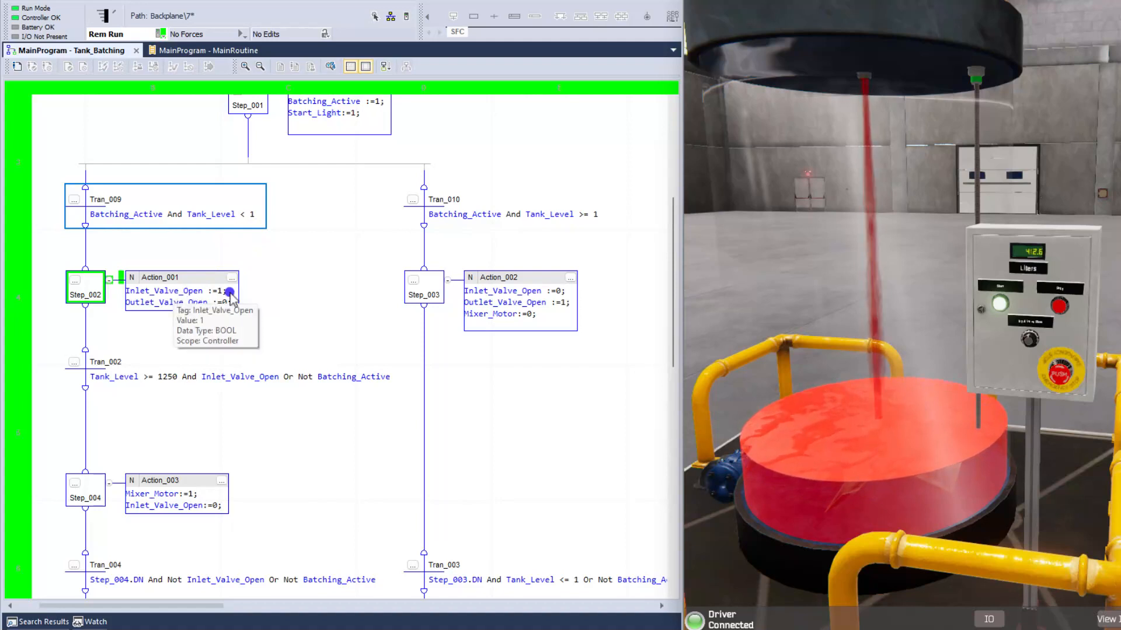
mouse_move(204, 350)
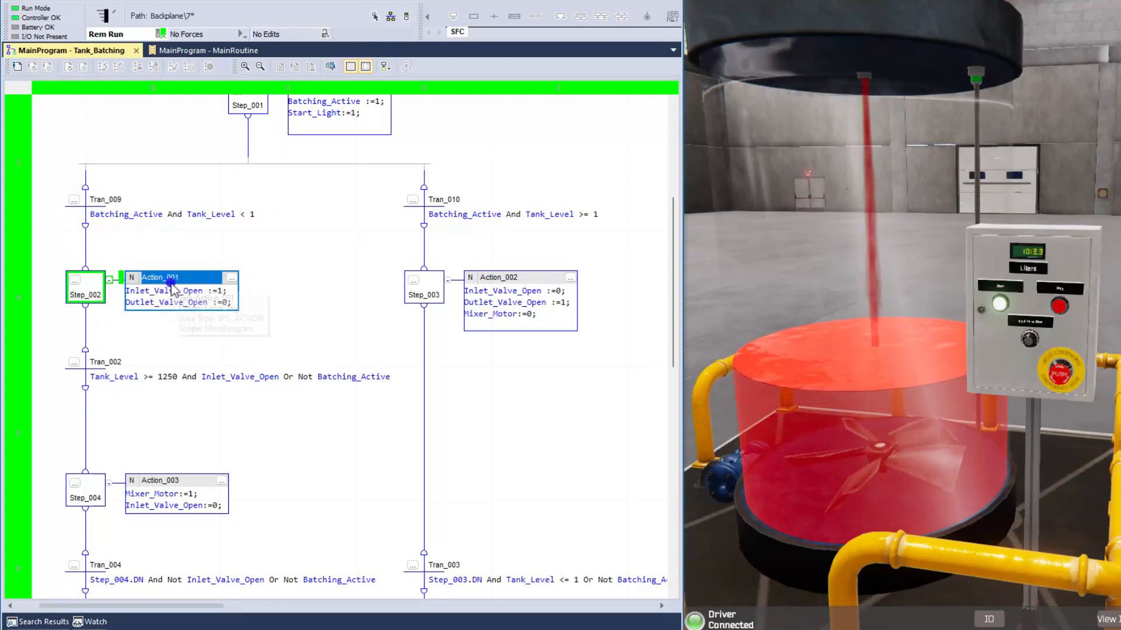
mouse_move(171, 290)
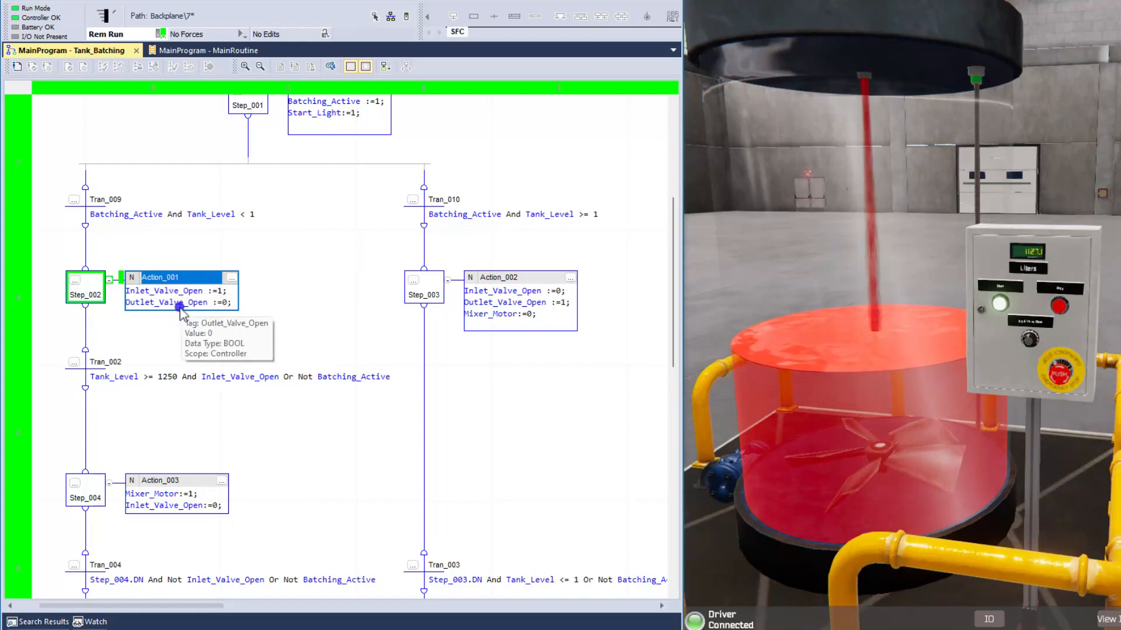
mouse_move(185, 293)
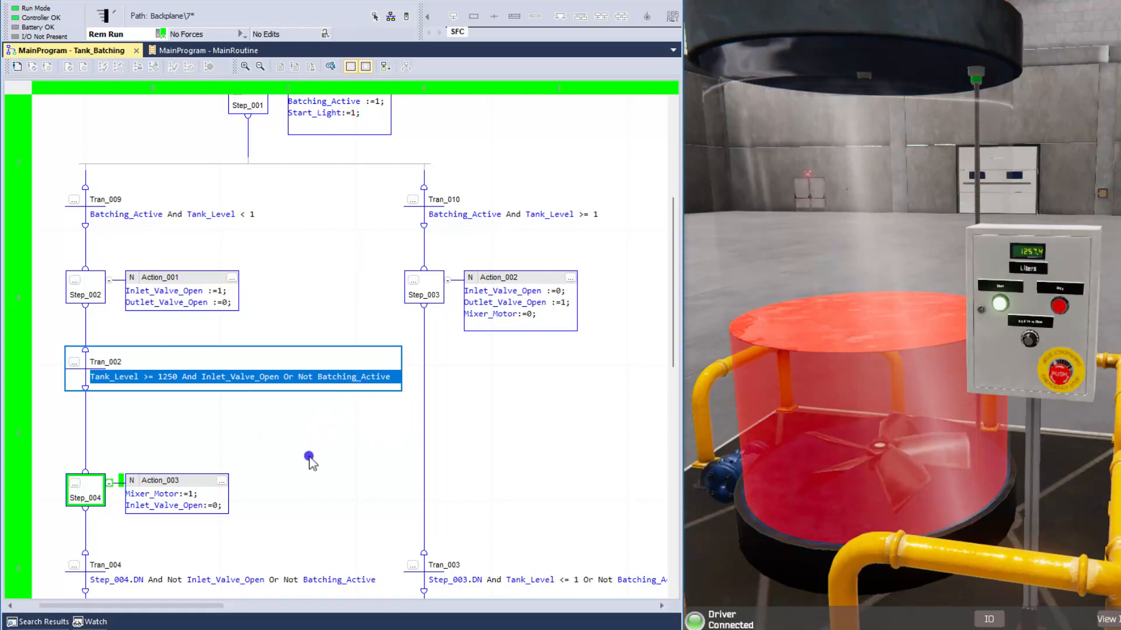
Review Step_004's 60000 ms timer preset in Step Properties, then close it.
scroll(down, 3)
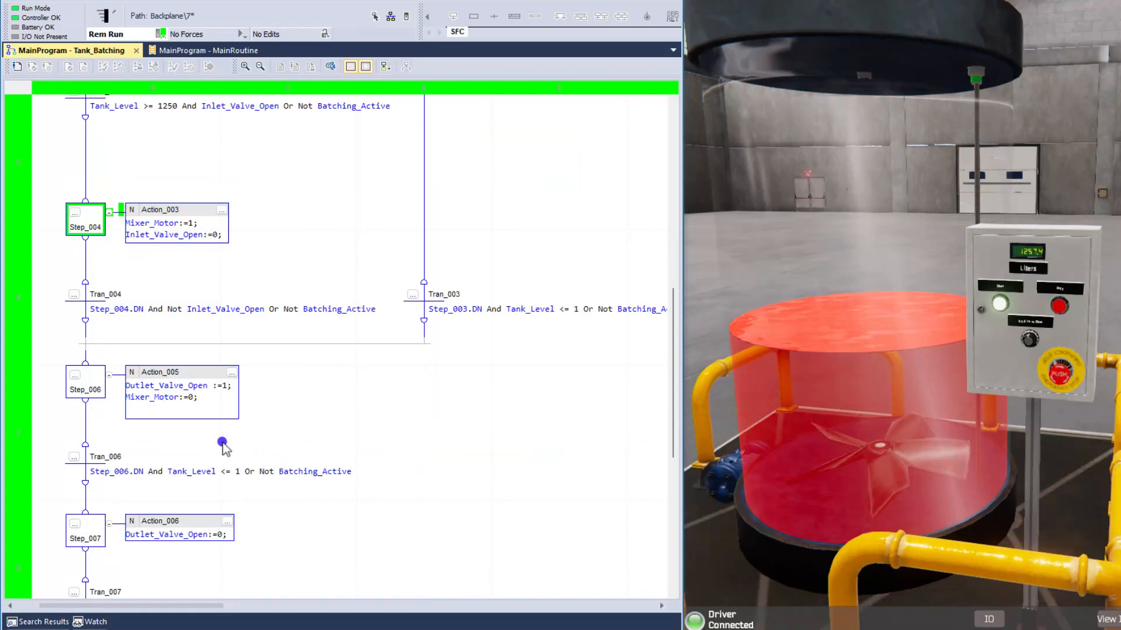
mouse_move(204, 284)
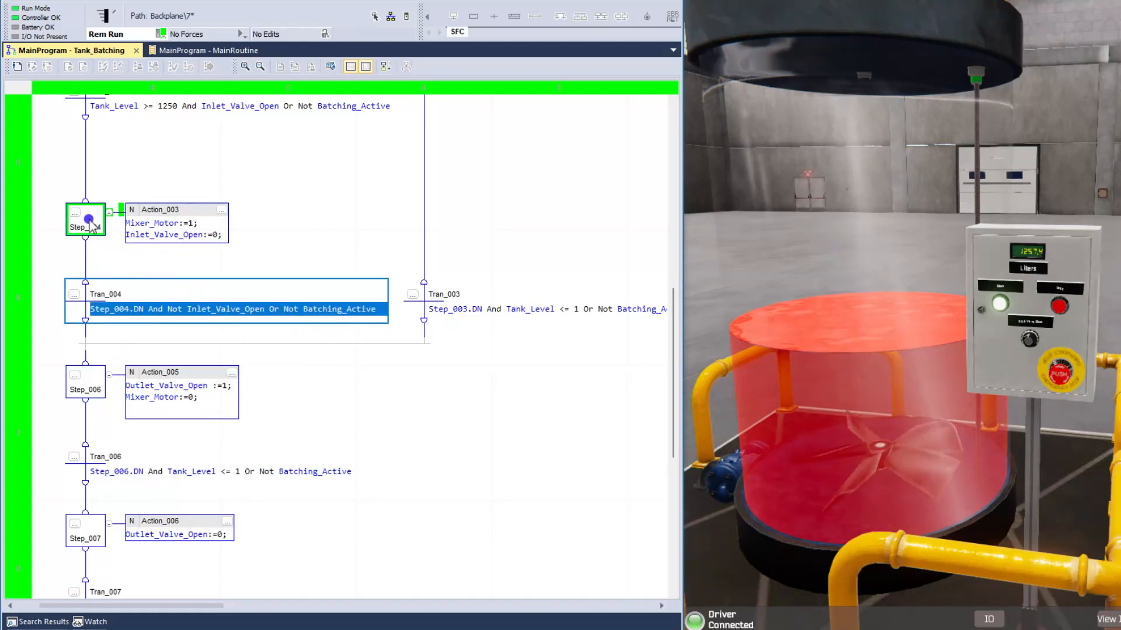
double_click(86, 220)
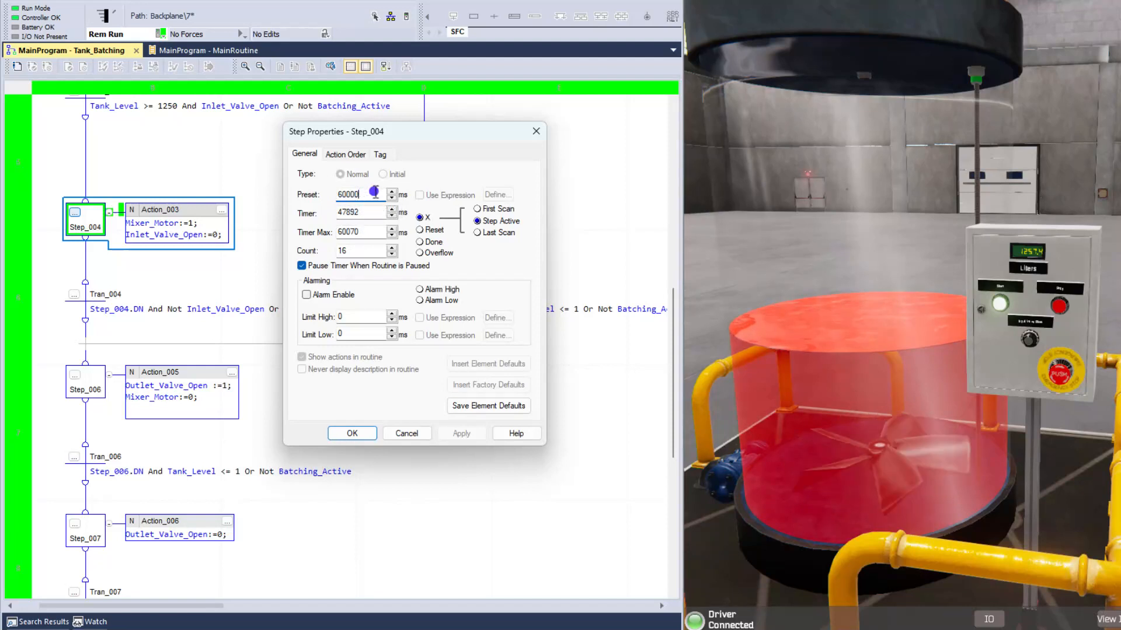
click(357, 194)
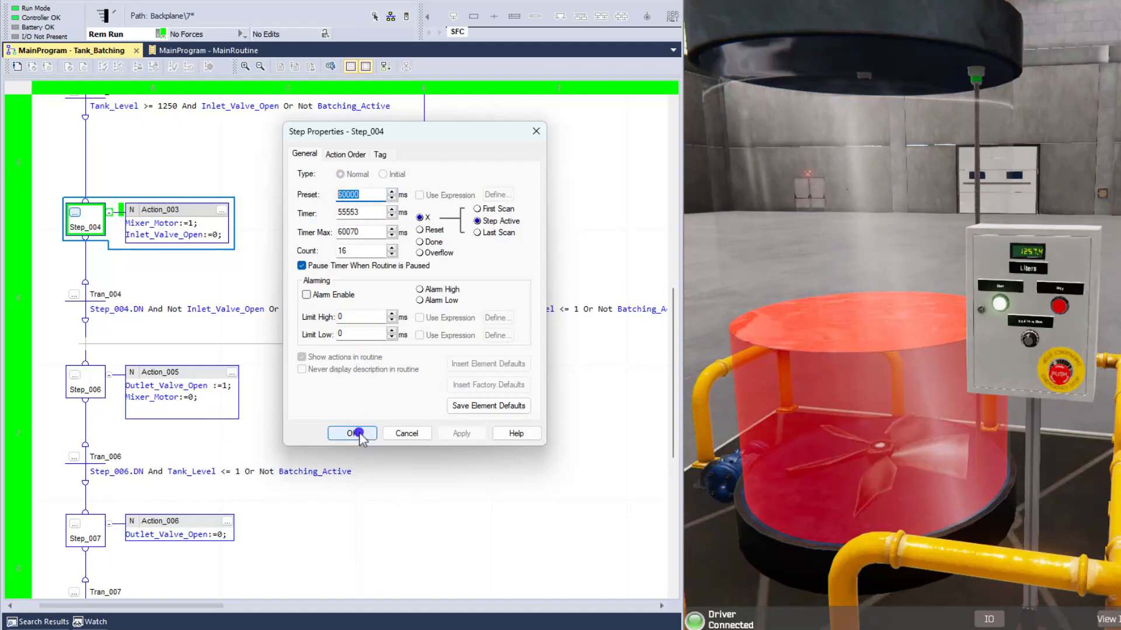
click(350, 433)
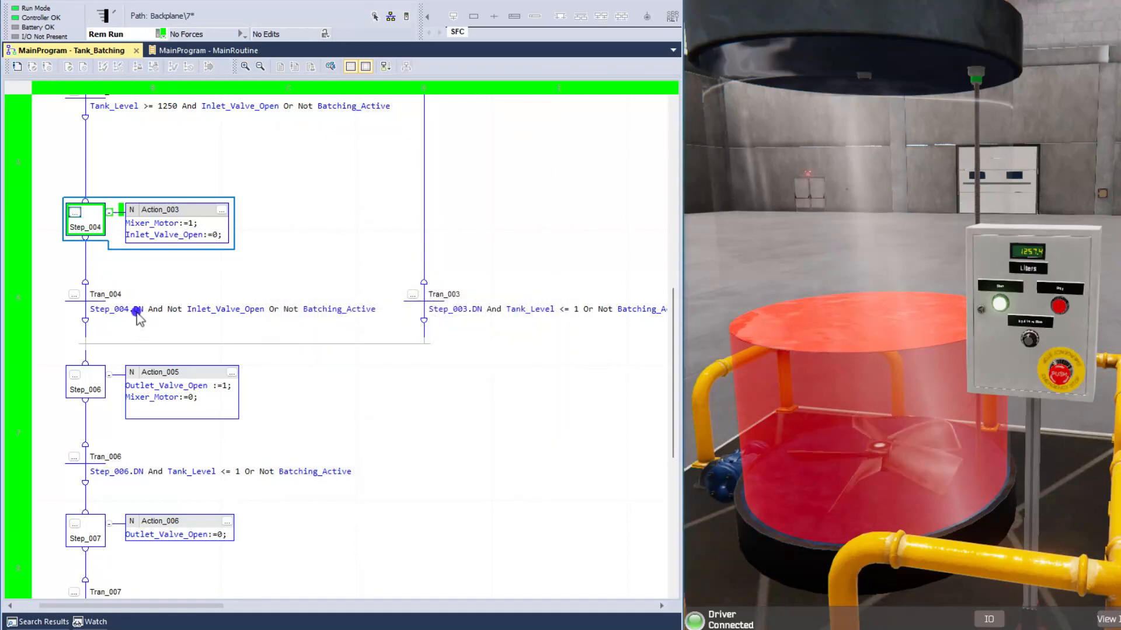
mouse_move(136, 309)
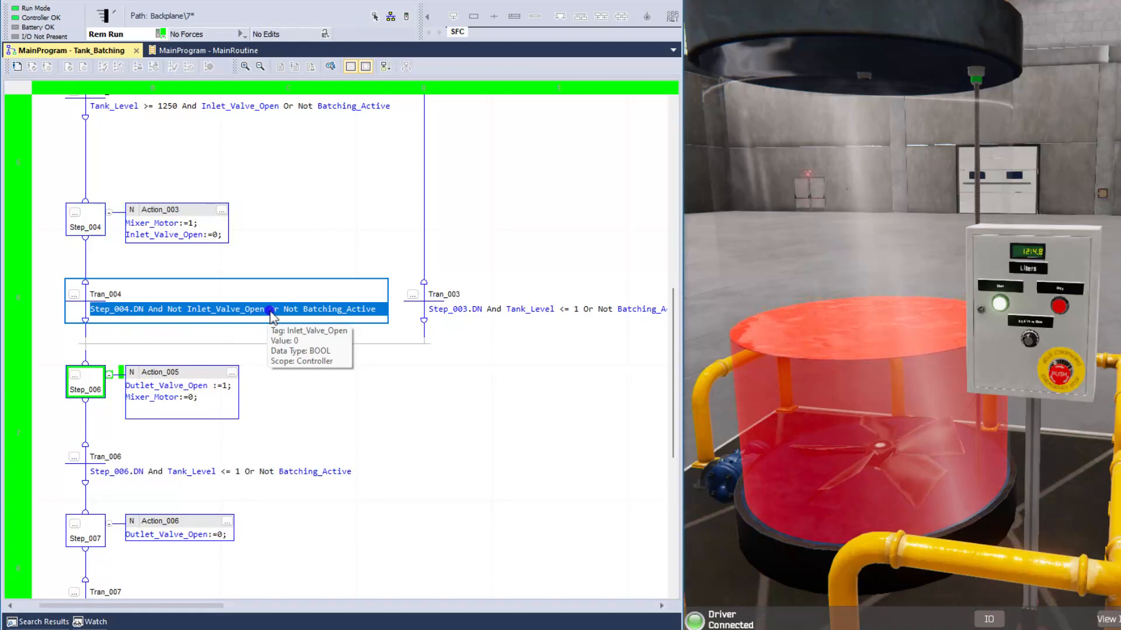
mouse_move(296, 327)
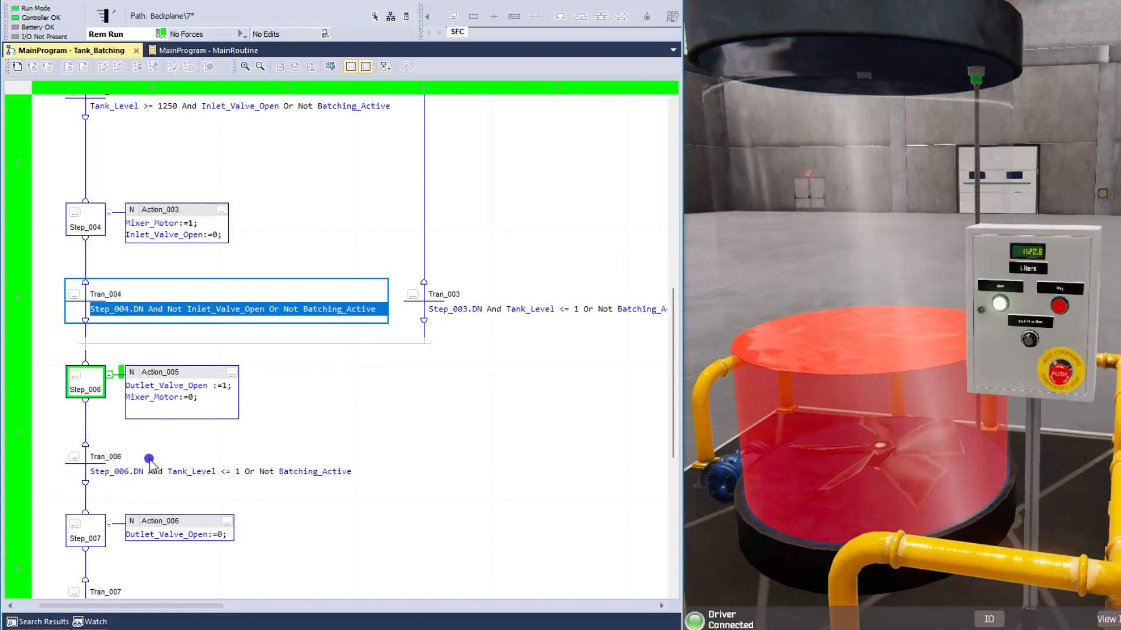
mouse_move(127, 472)
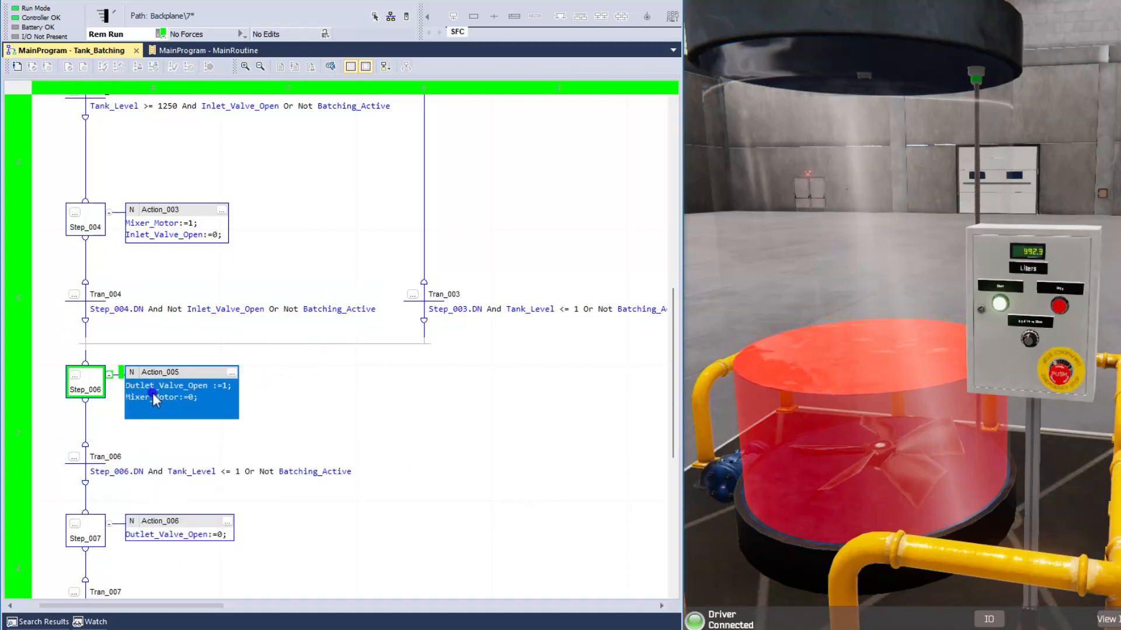
mouse_move(157, 397)
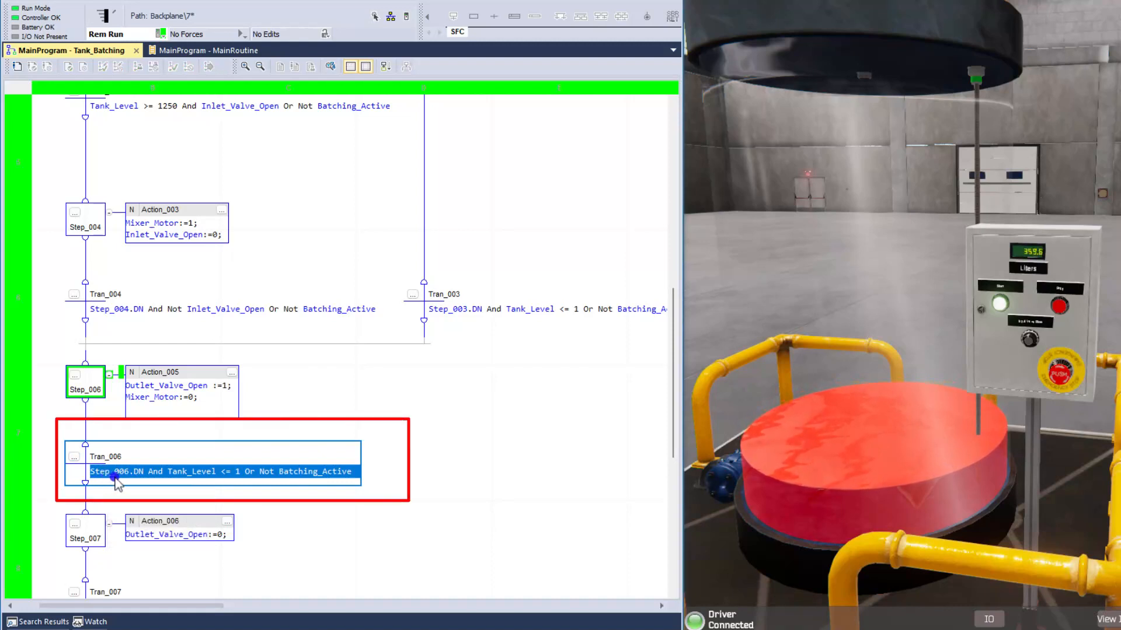
mouse_move(222, 471)
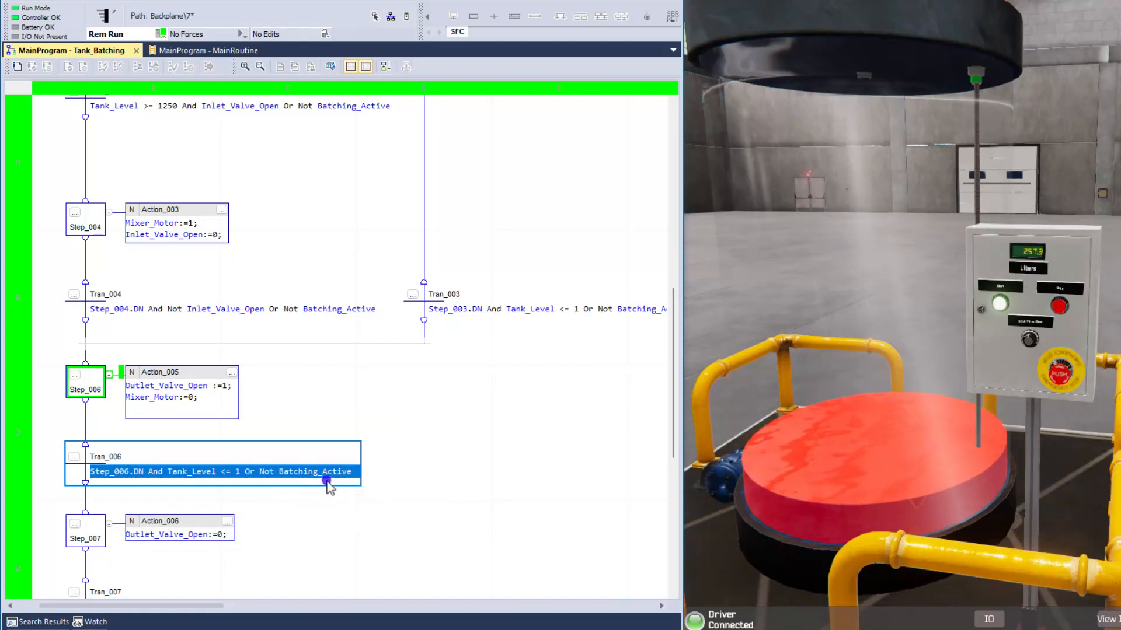
mouse_move(311, 471)
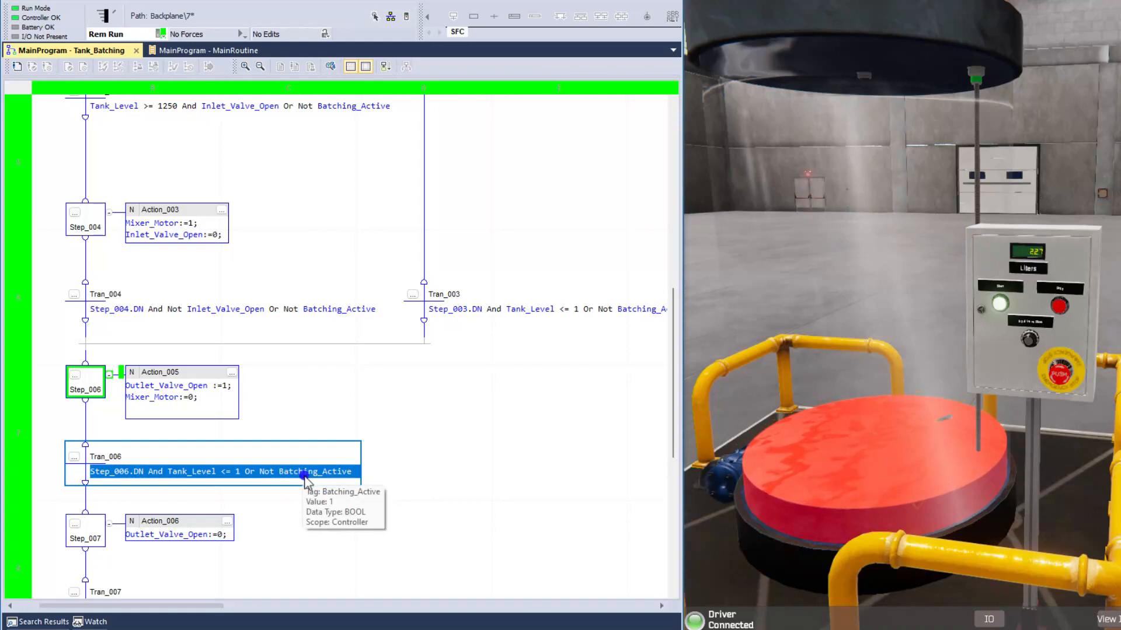
Review Tran_007's completion condition and Action_007 turning off Start_Light.
scroll(down, 3)
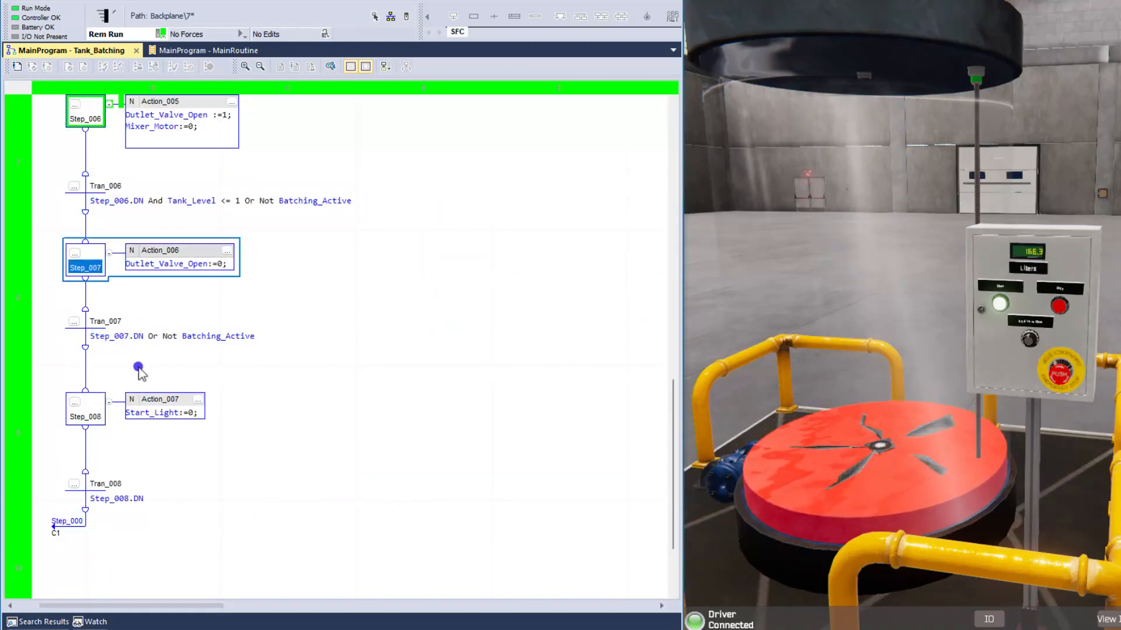
mouse_move(186, 293)
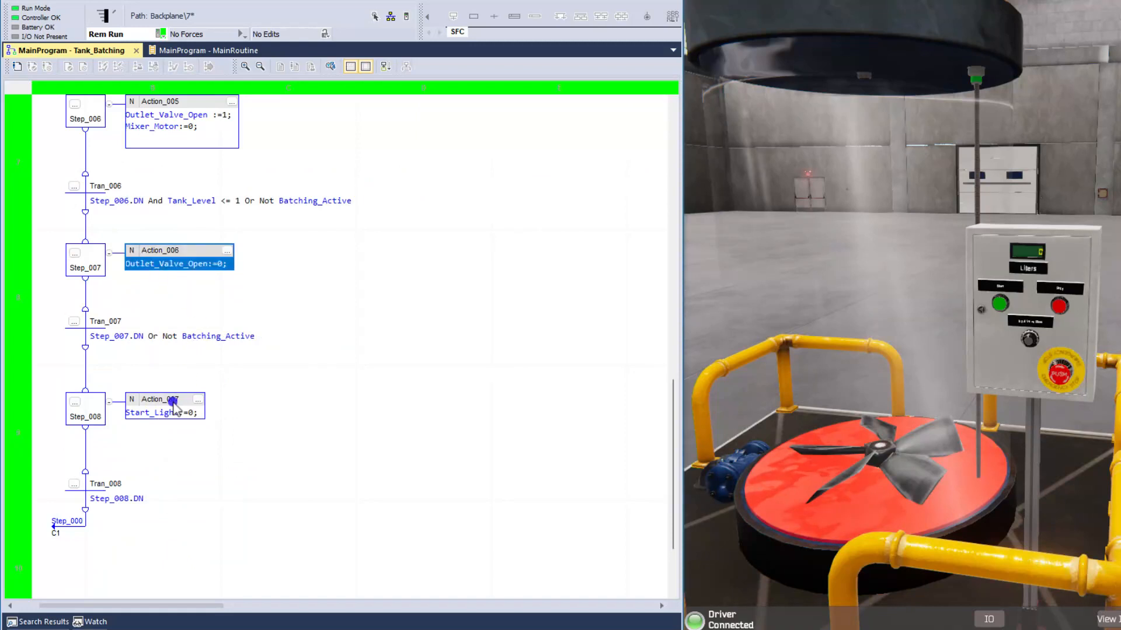
click(172, 336)
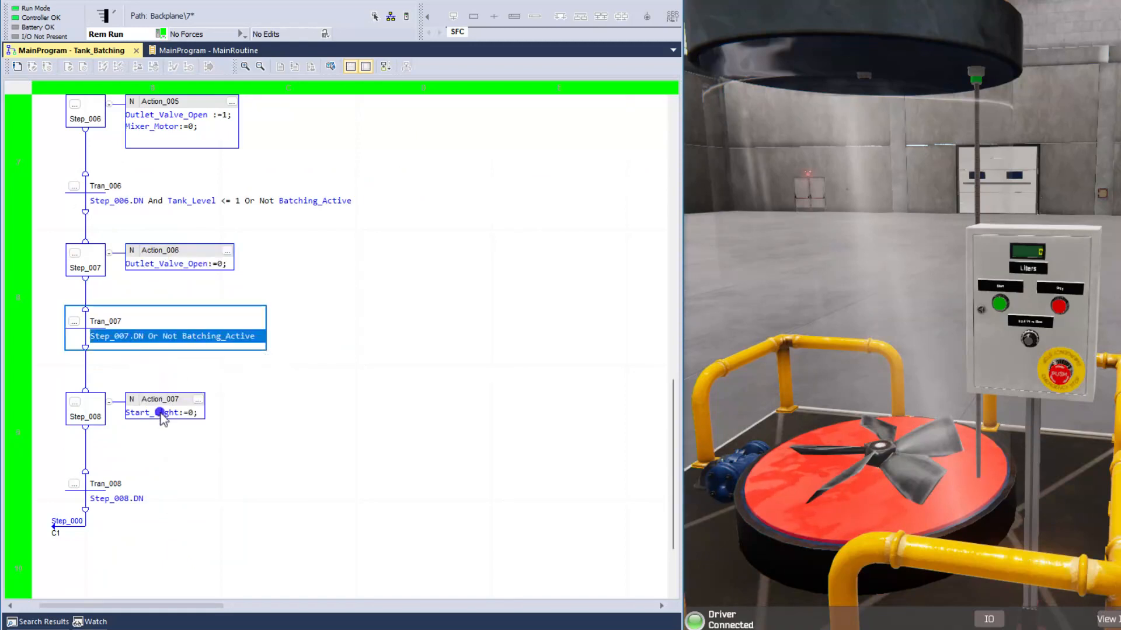
click(150, 268)
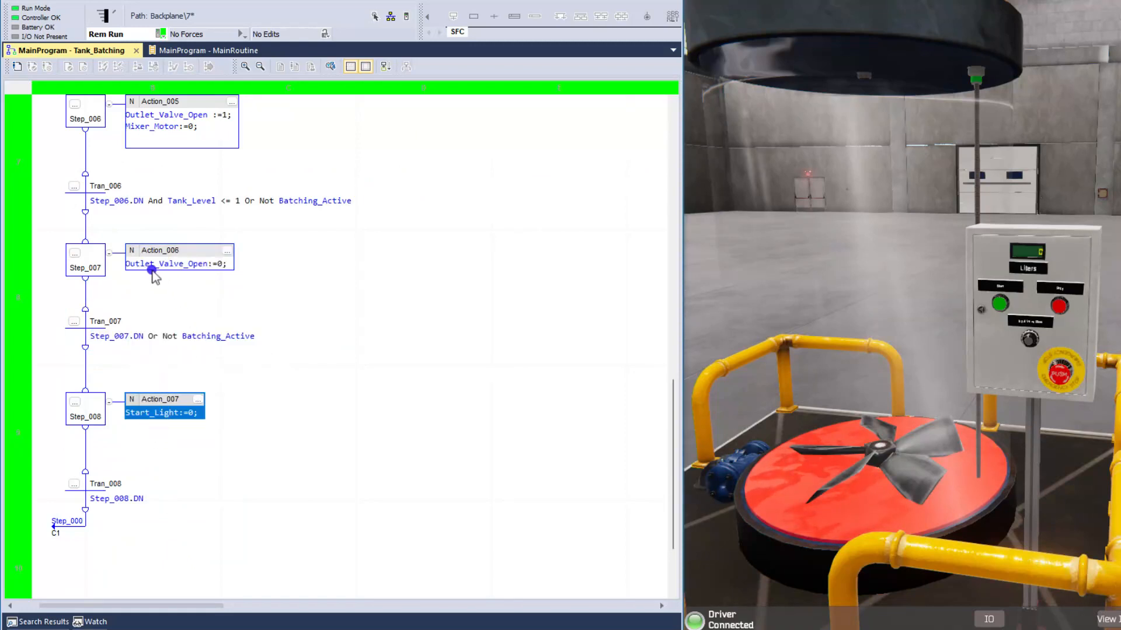
mouse_move(159, 458)
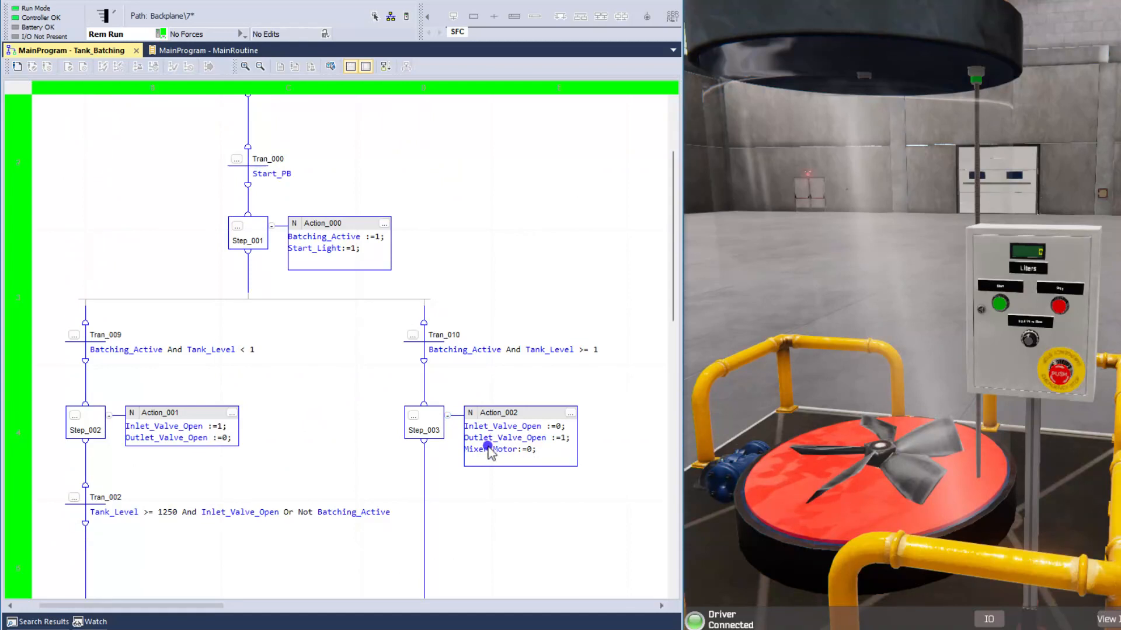
Scroll through the chart as it returns to initial Step_000.
scroll(down, 3)
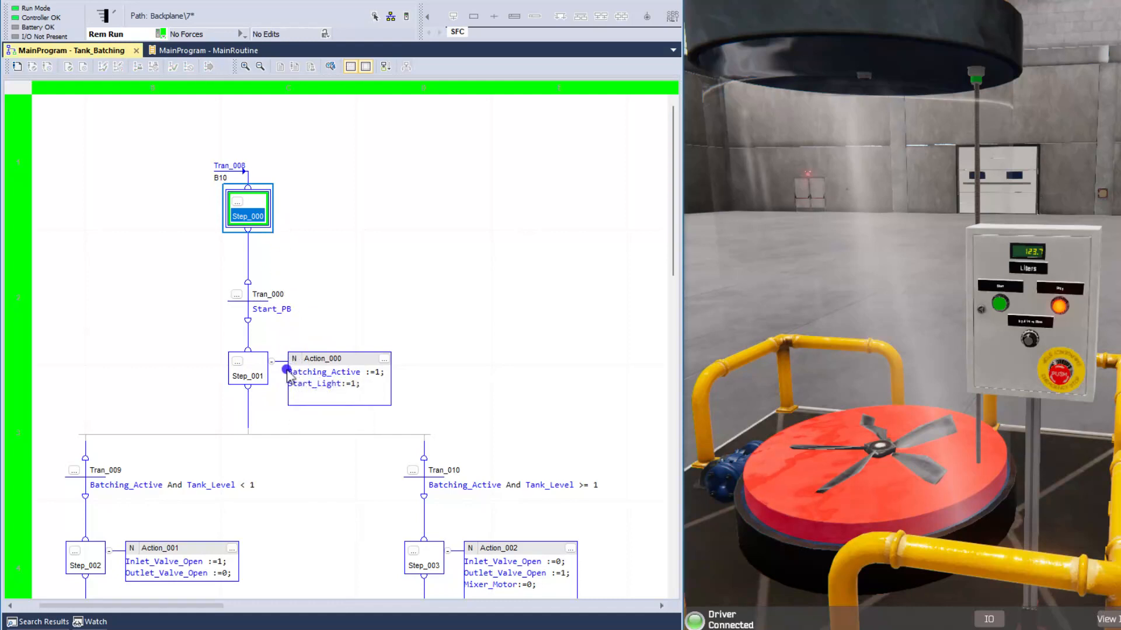
mouse_move(303, 384)
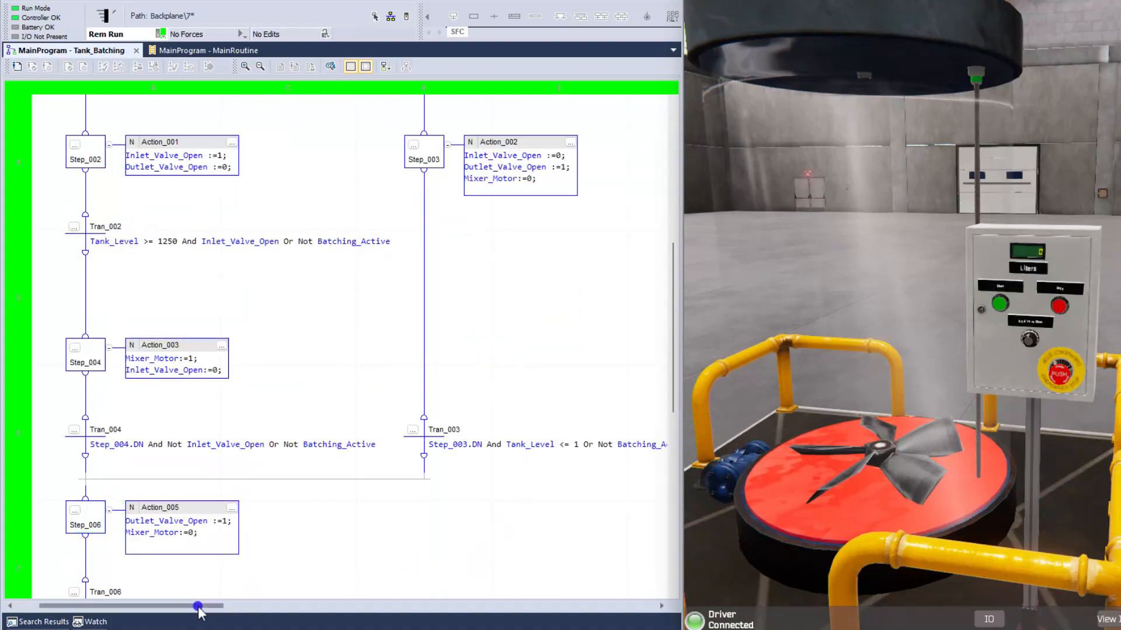
Select convergence transition Tran_003 to inspect its condition.
drag(198, 605, 200, 598)
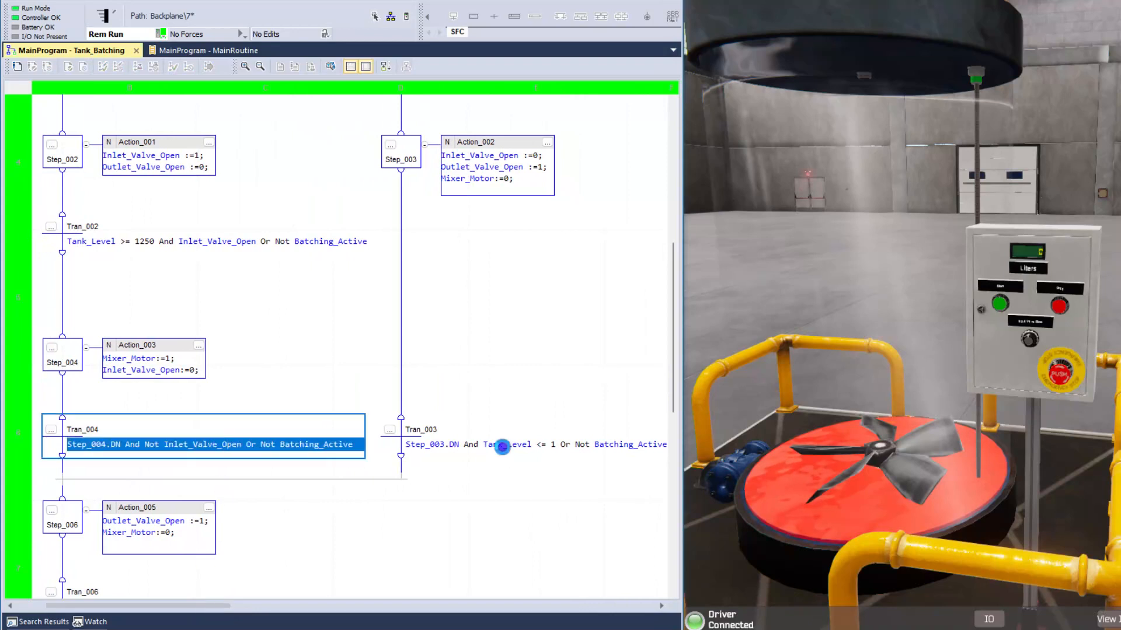
click(504, 443)
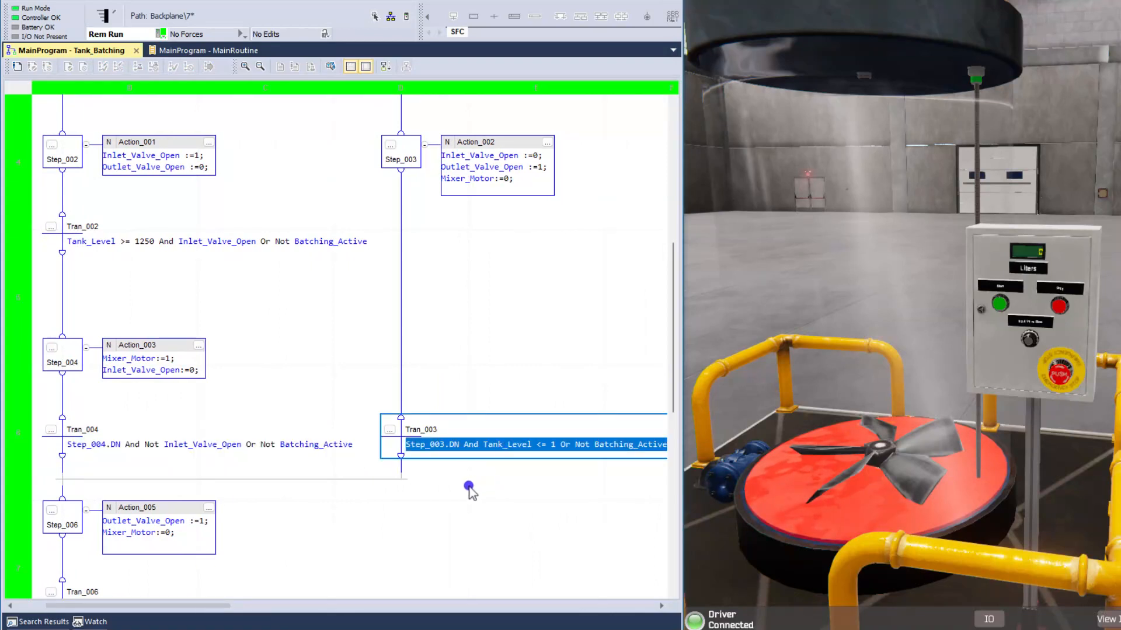
mouse_move(71, 404)
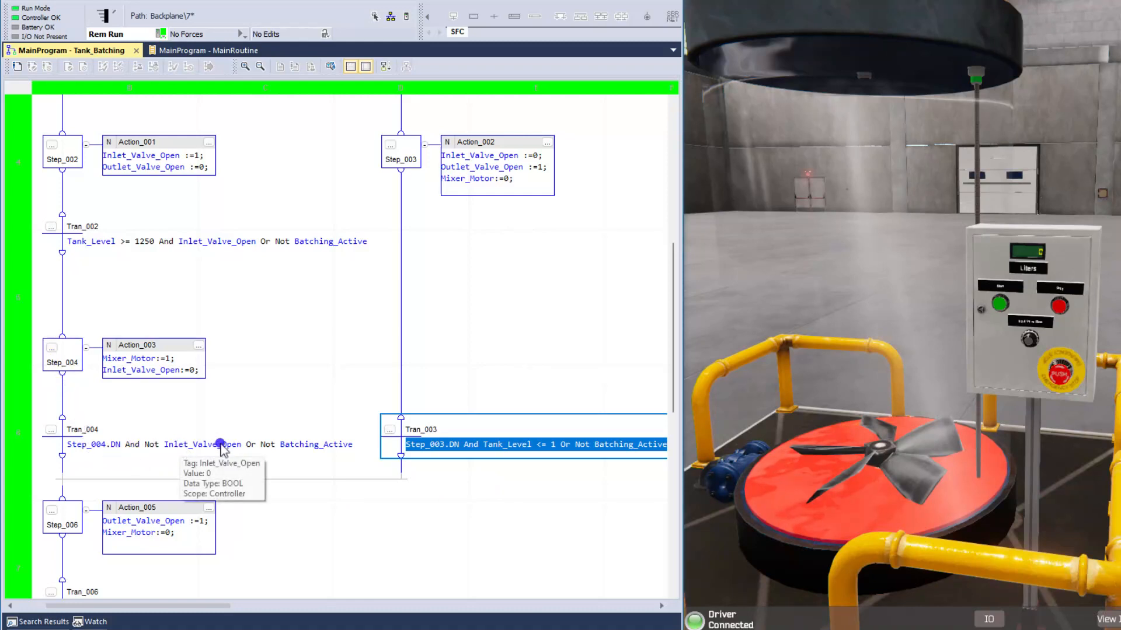
mouse_move(303, 447)
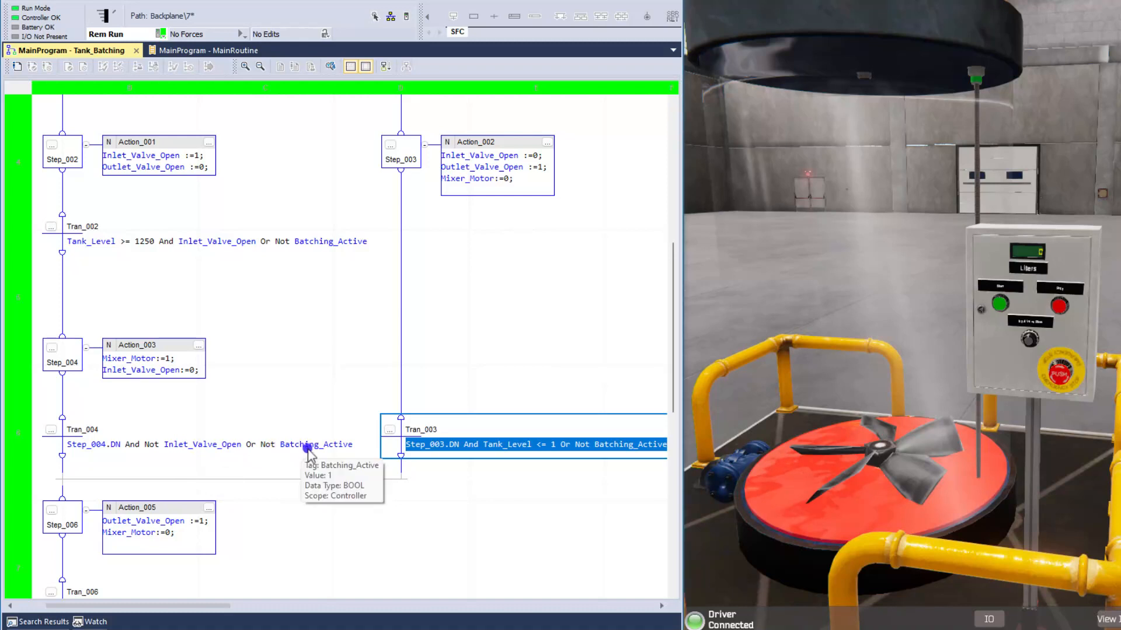
mouse_move(261, 595)
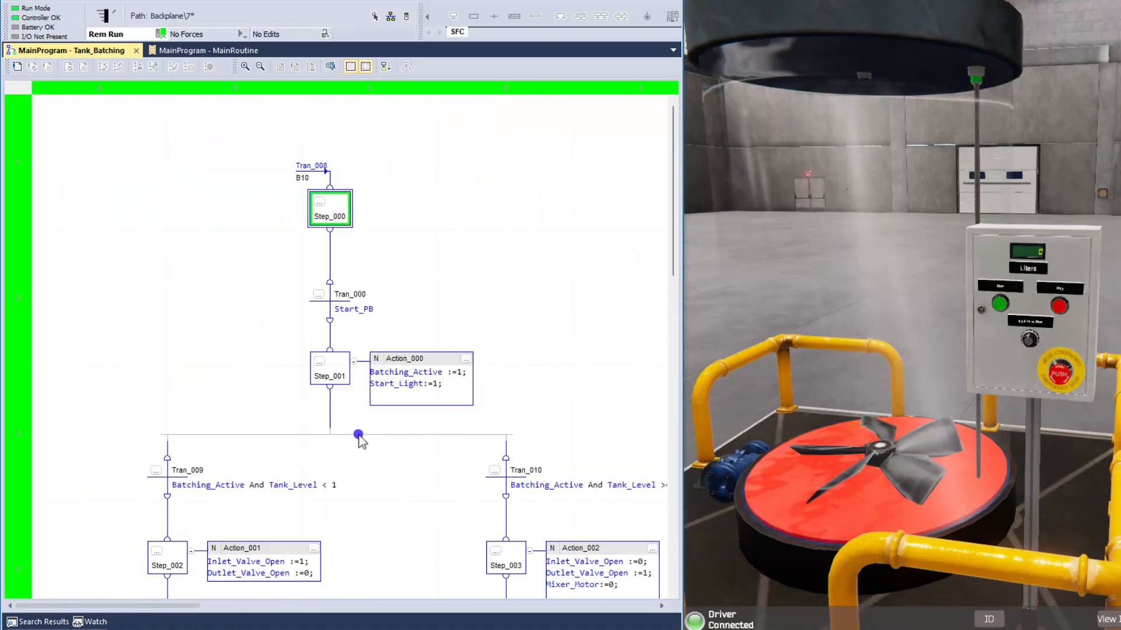
mouse_move(466, 389)
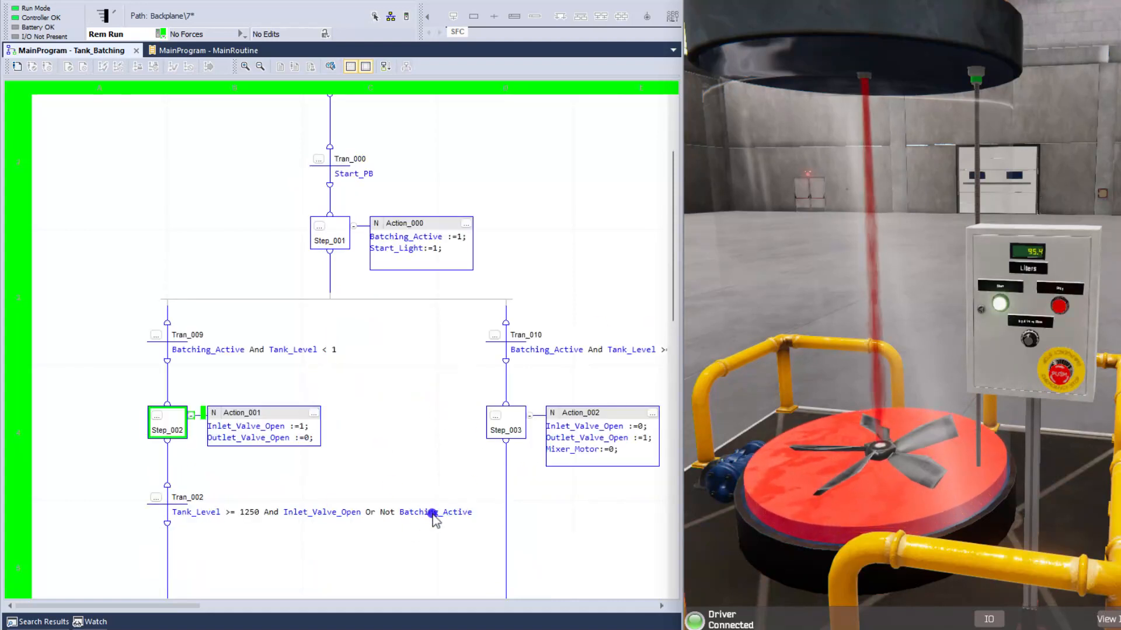
Select fill-complete transition Tran_002 to check its 1250 liter setpoint.
scroll(down, 3)
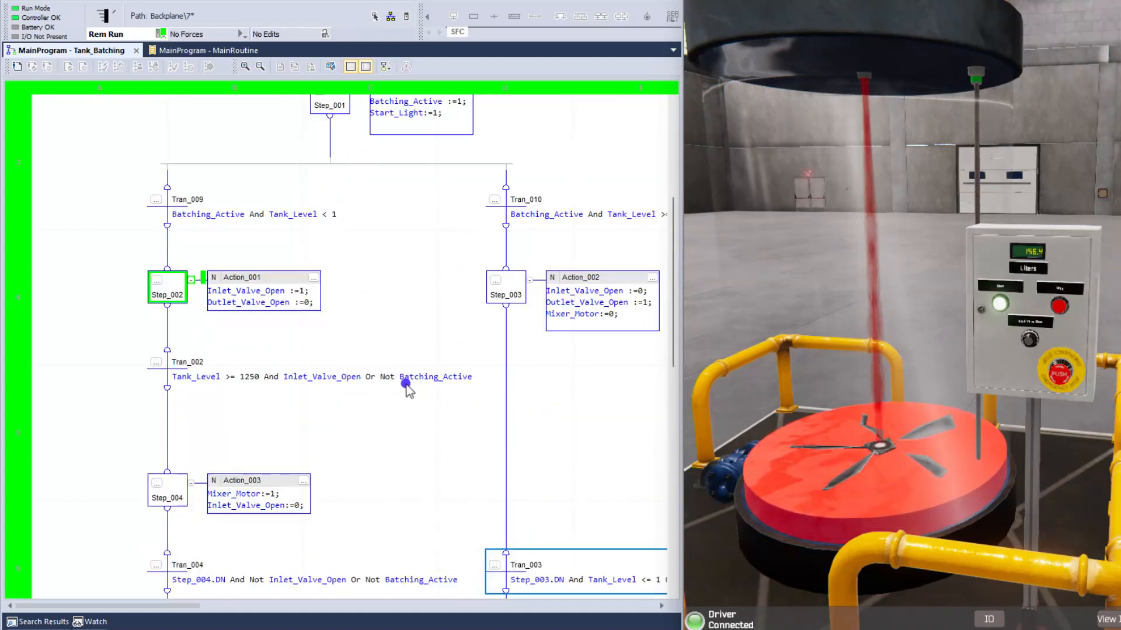
click(314, 376)
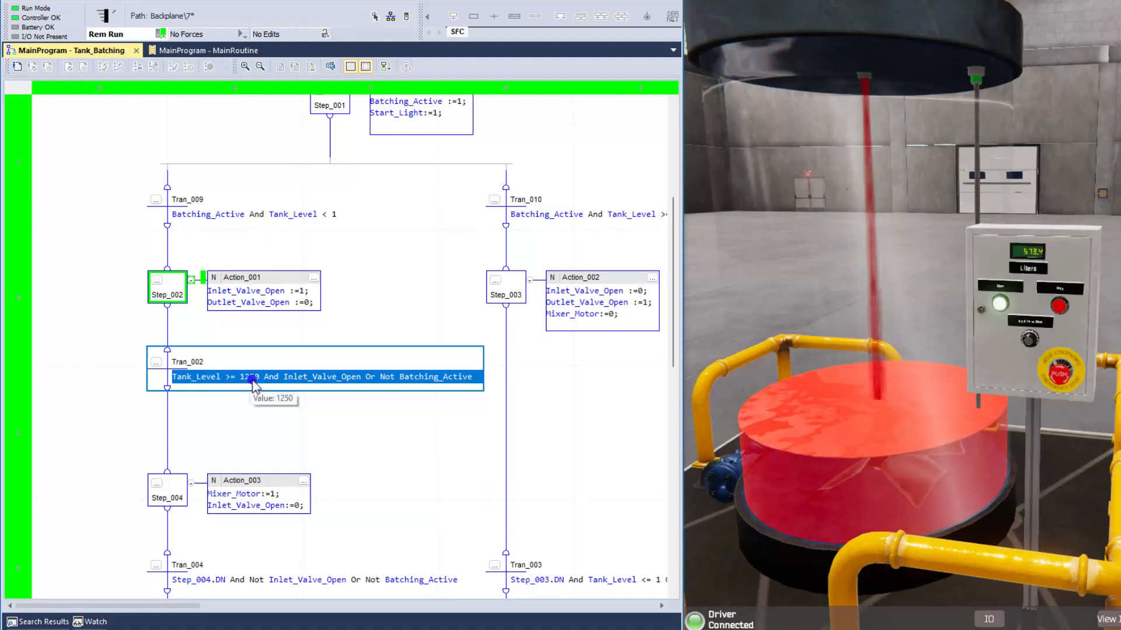
mouse_move(353, 376)
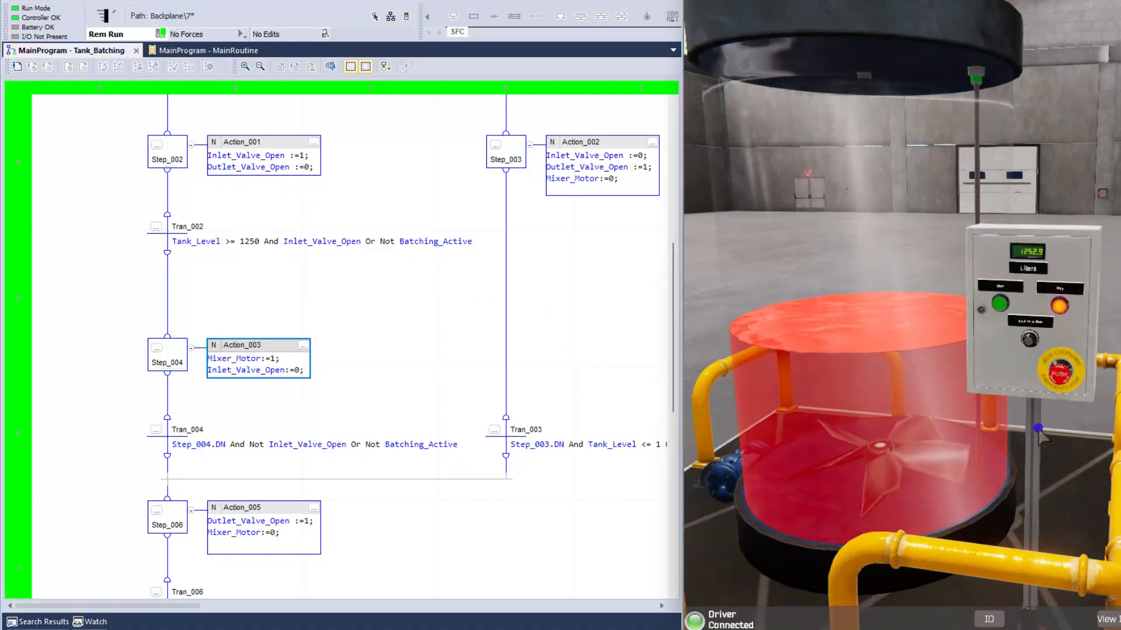
mouse_move(449, 373)
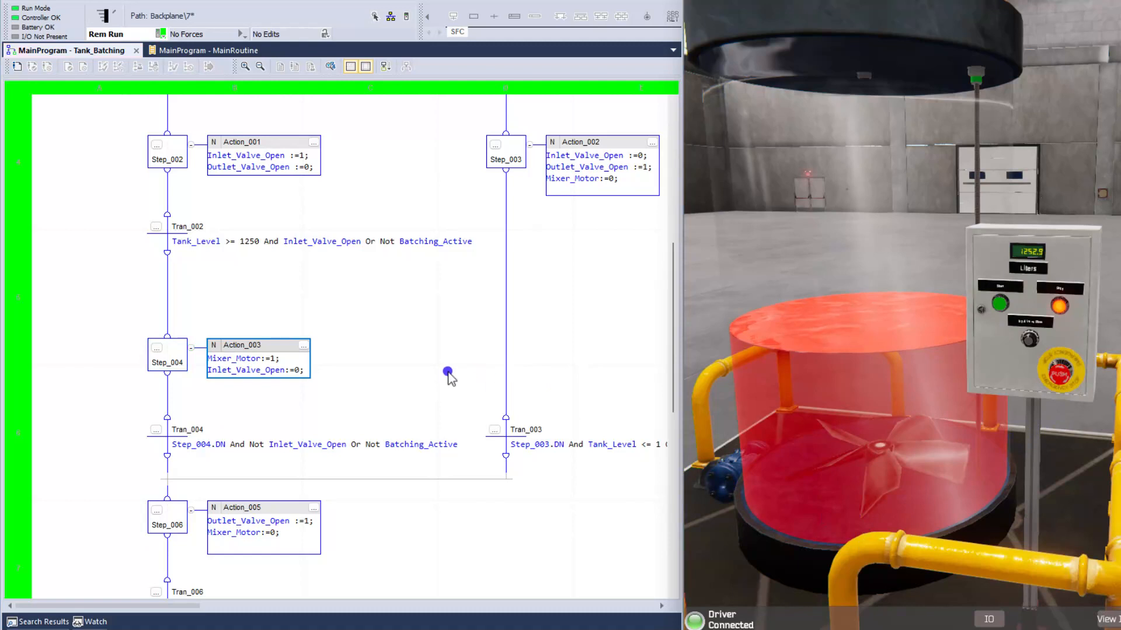
mouse_move(325, 368)
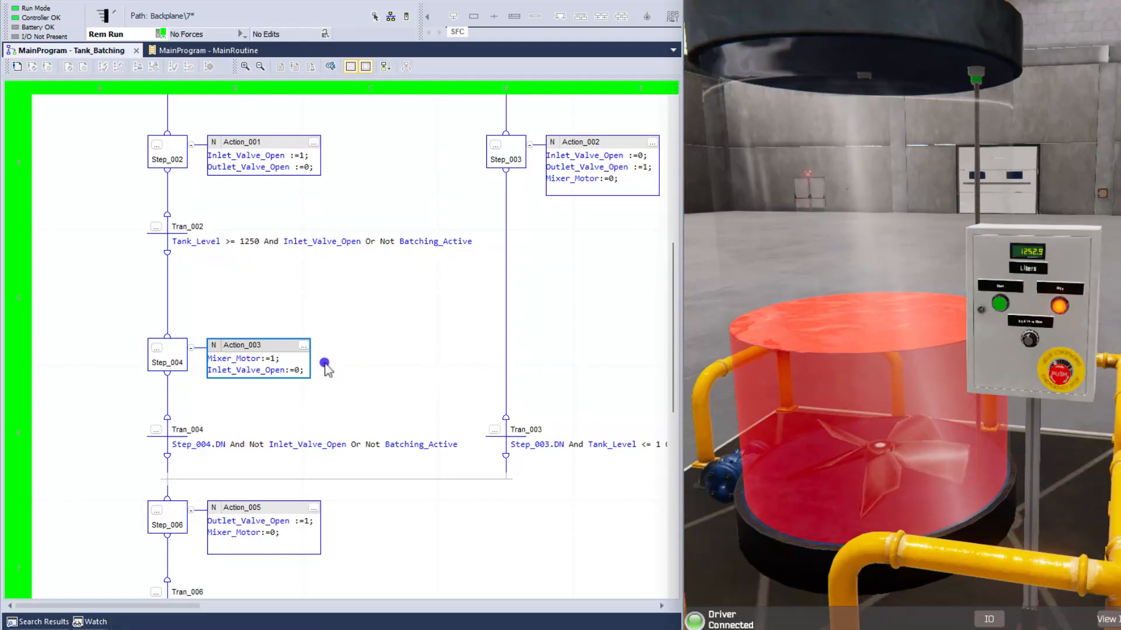
mouse_move(410, 245)
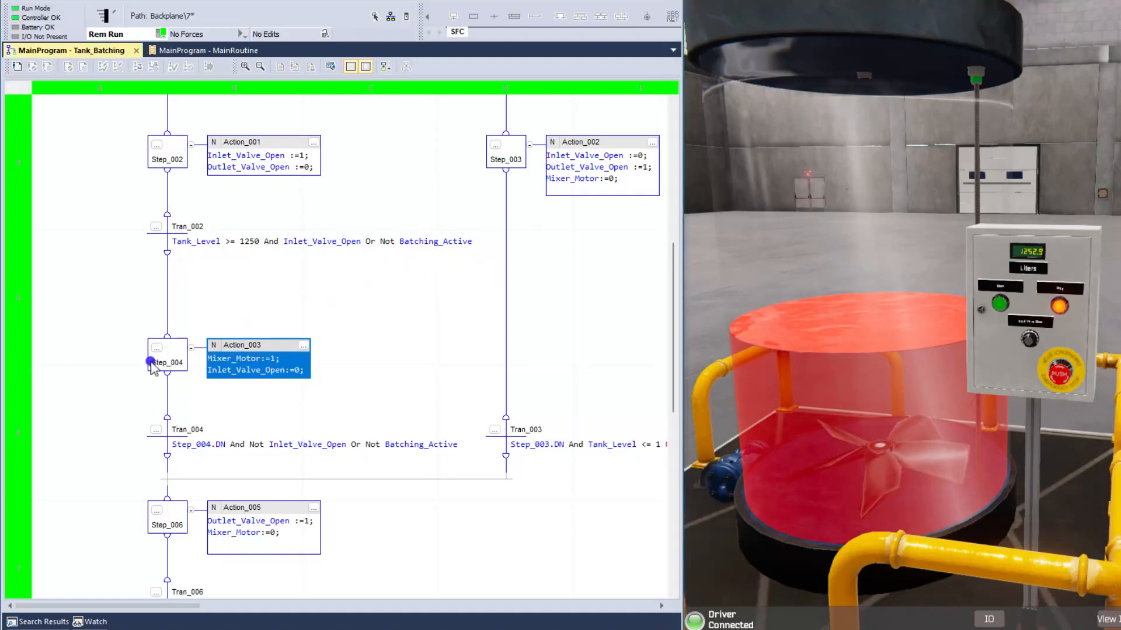
Select Step_004 and drain-branch Tran_010 while restarting with a full tank, activating Step_003.
click(167, 363)
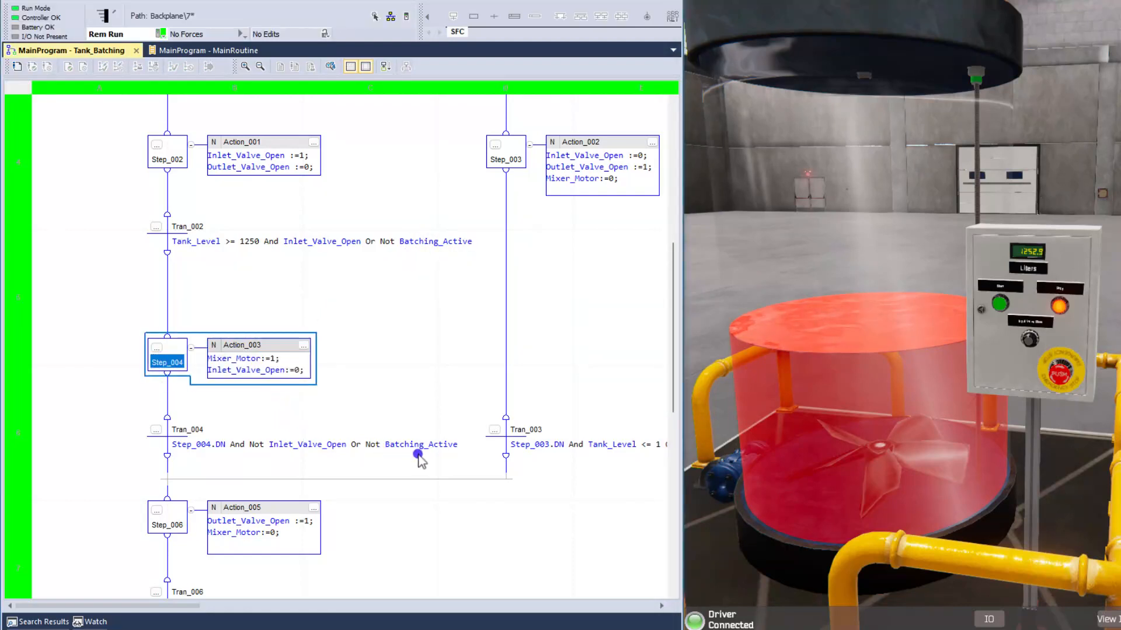
mouse_move(420, 444)
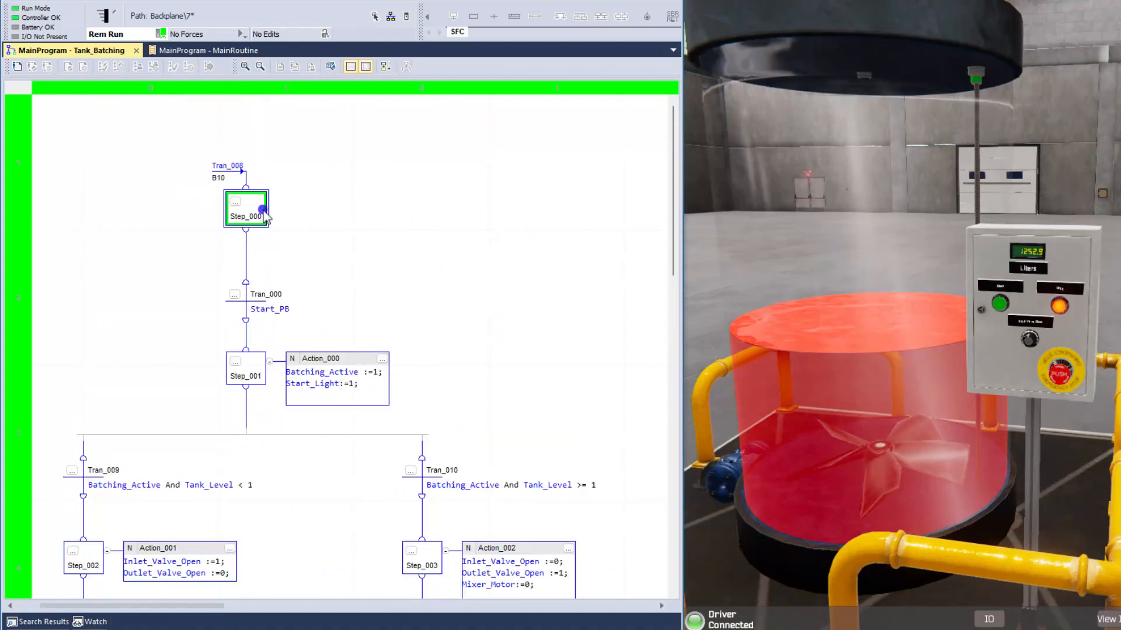
click(245, 207)
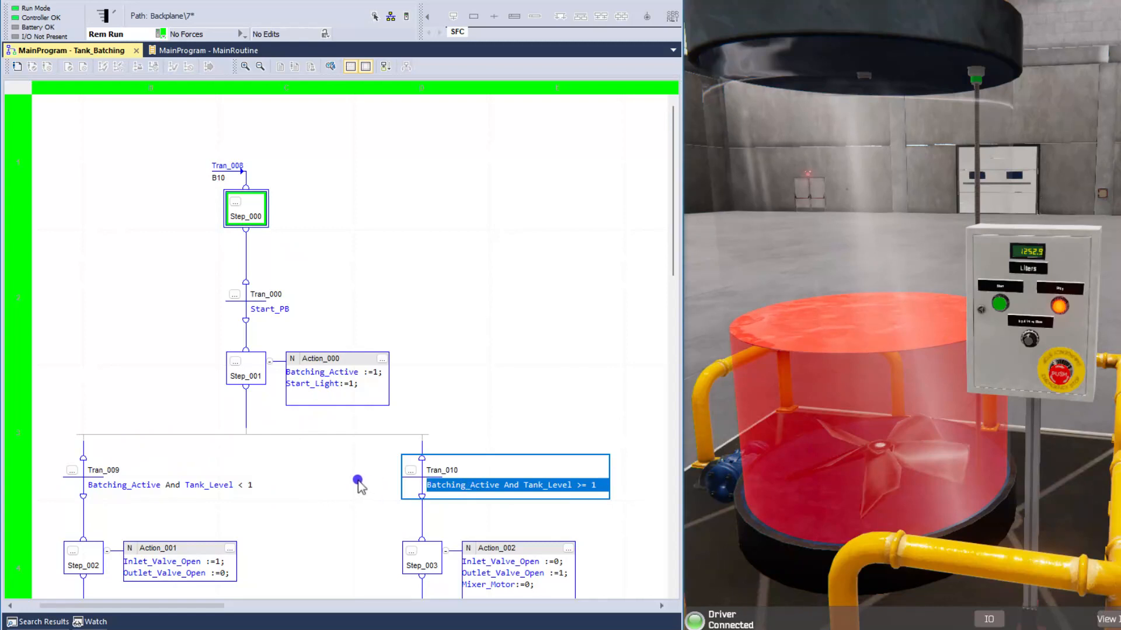
mouse_move(364, 482)
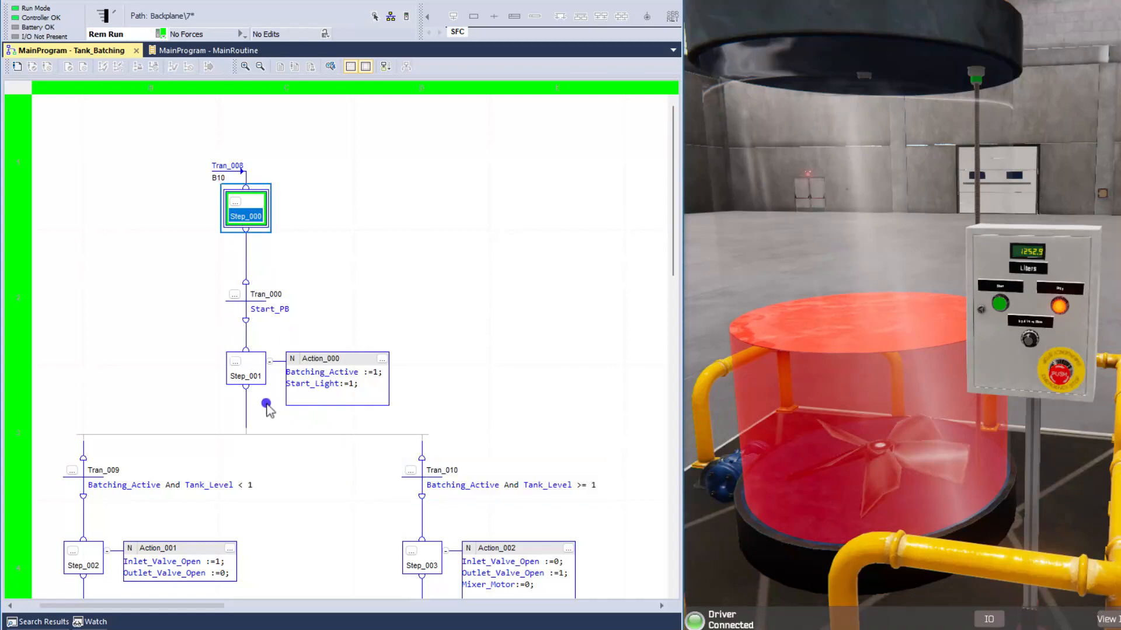
scroll(down, 3)
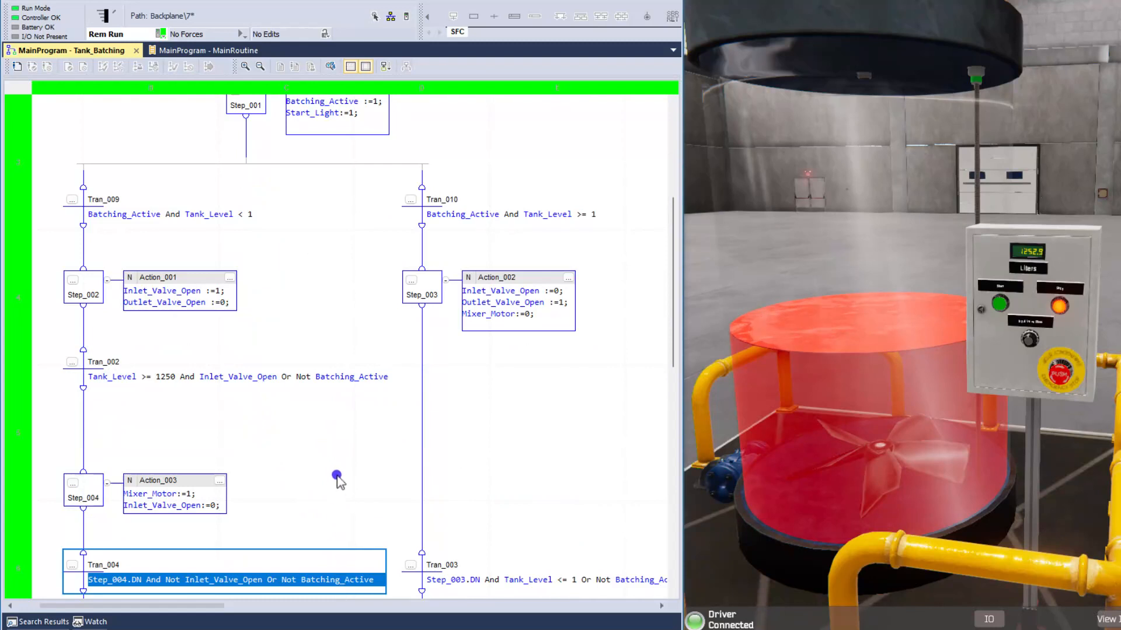
mouse_move(319, 465)
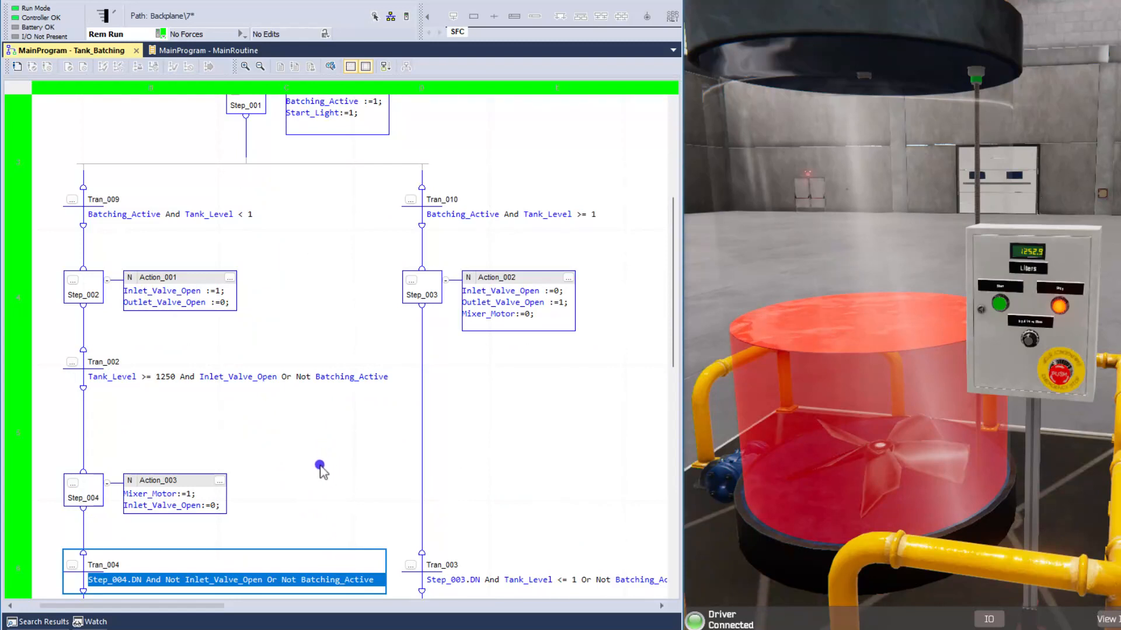
scroll(down, 3)
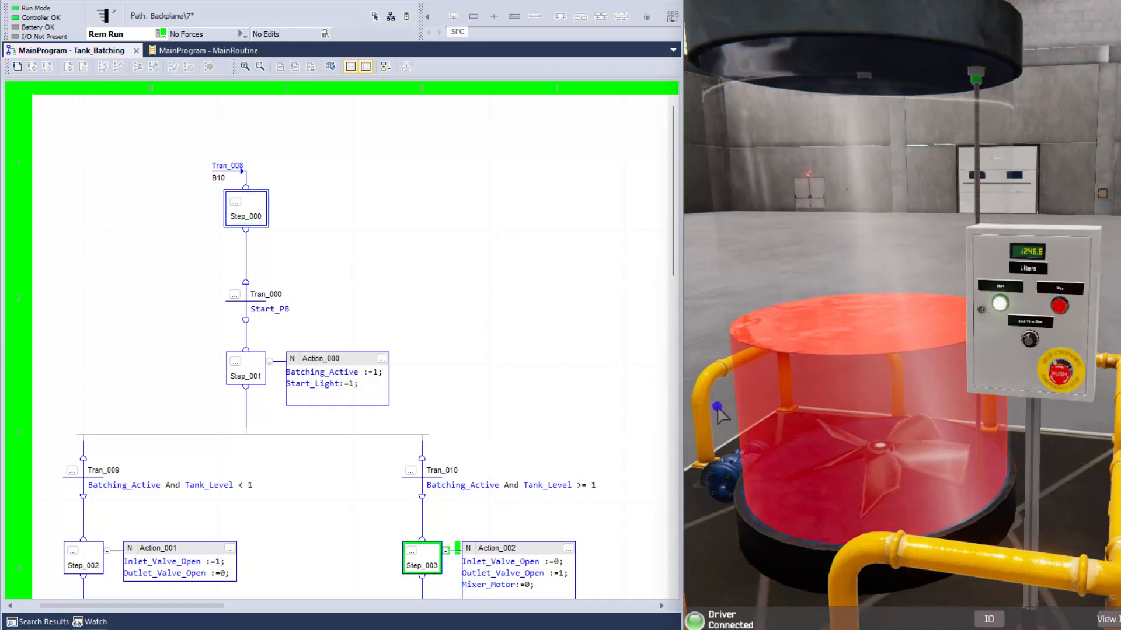
Keep Step_003 in view while the tank drains to about 1149 liters.
scroll(down, 3)
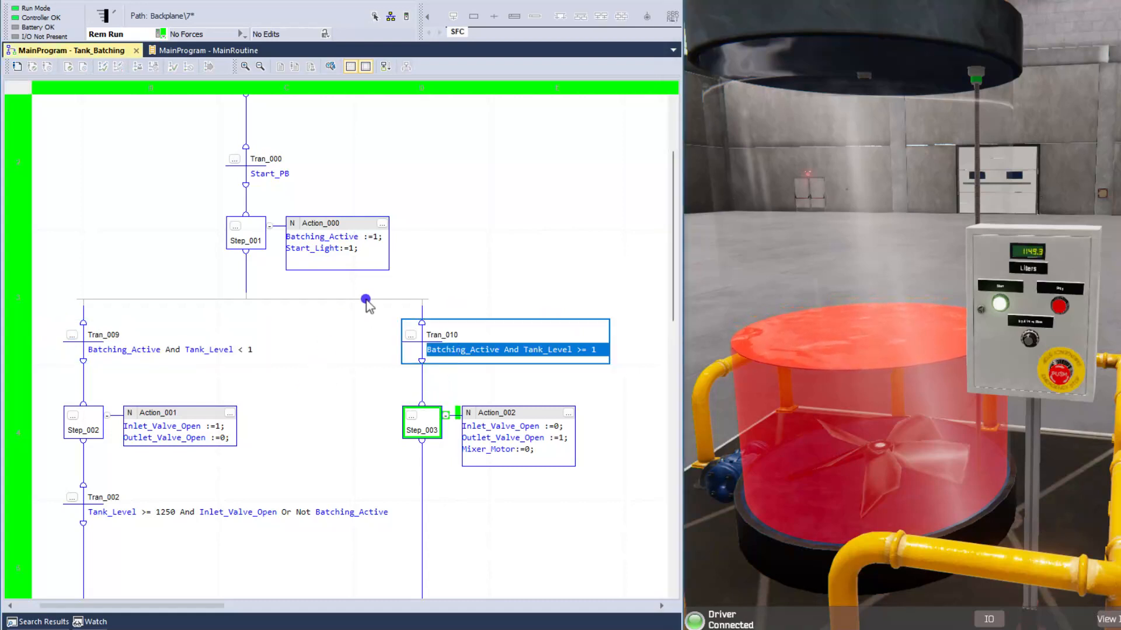
mouse_move(525, 222)
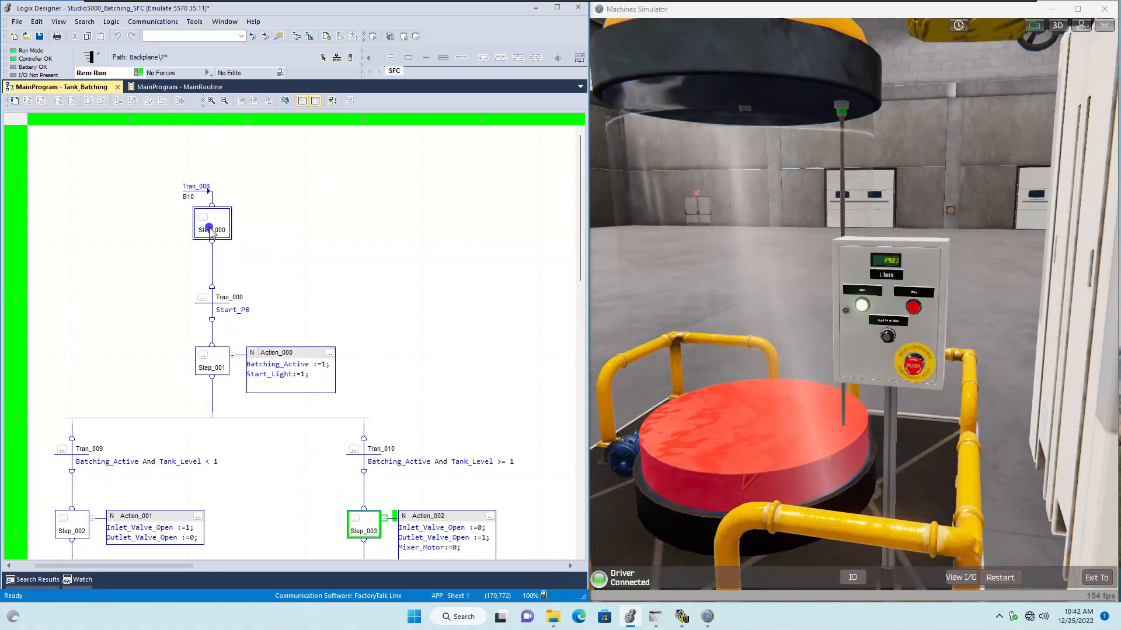
Select initial step Step_000 while Step_003 drains the tank toward 0 liters.
click(211, 229)
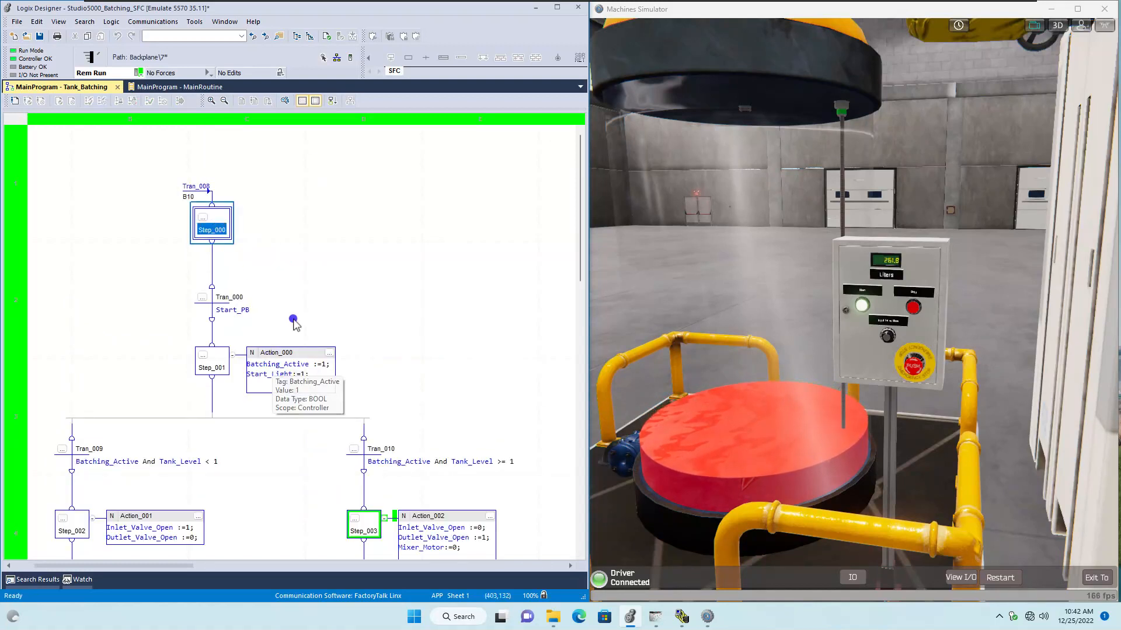
mouse_move(311, 293)
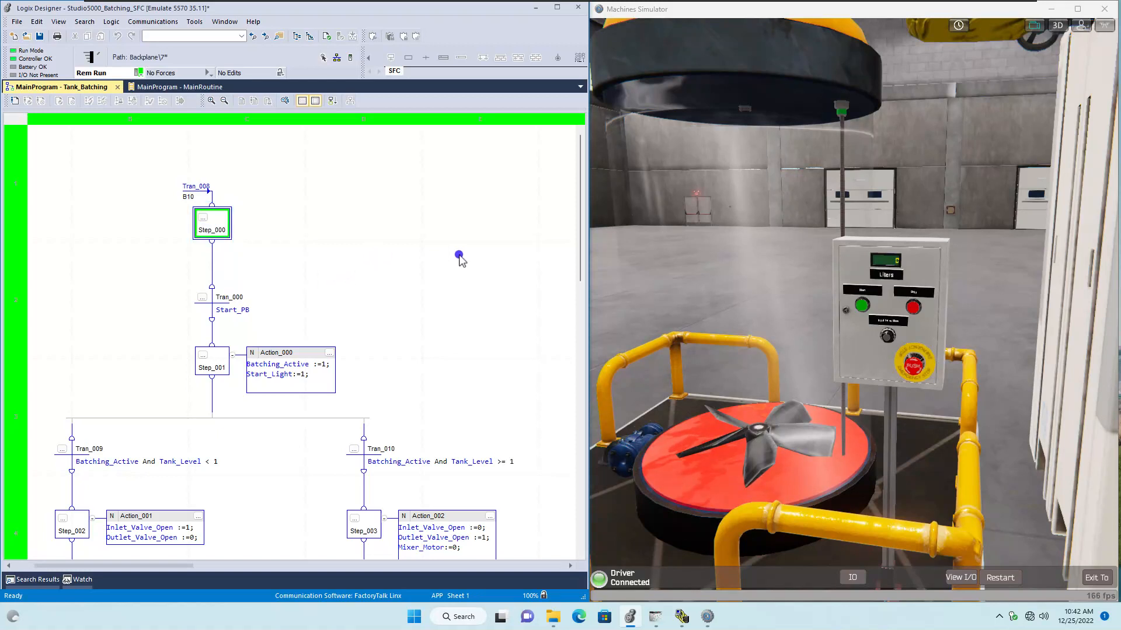
mouse_move(499, 248)
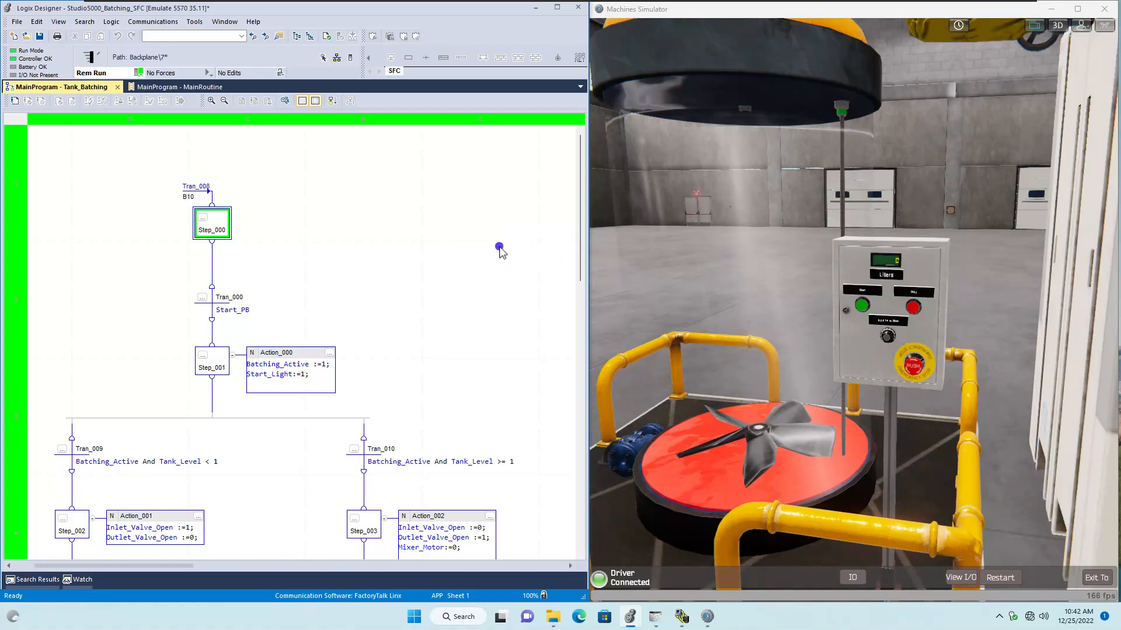
mouse_move(688, 238)
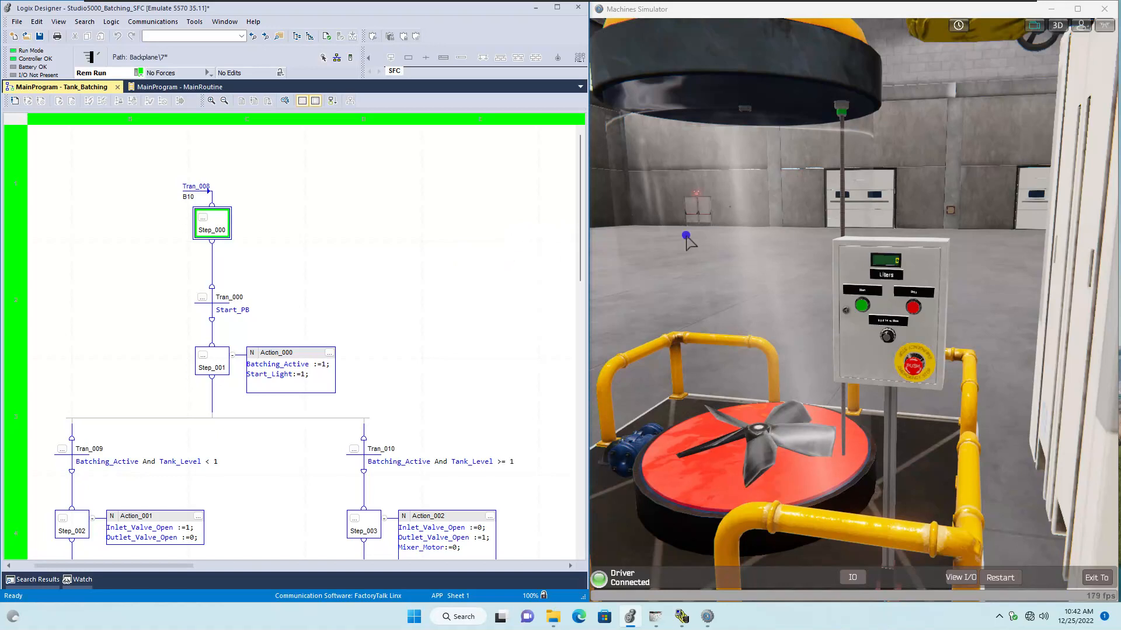